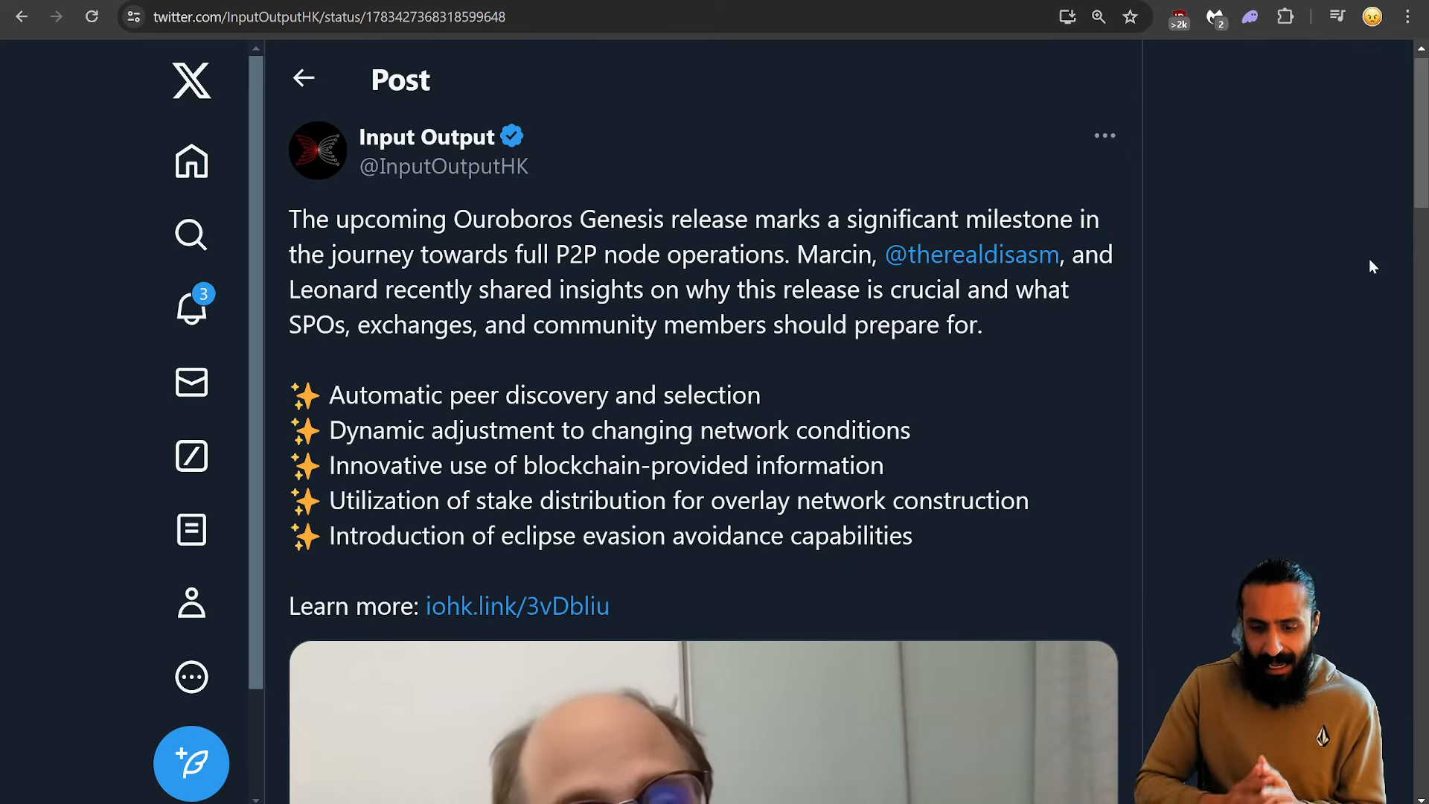
pyautogui.moveTo(1170, 396)
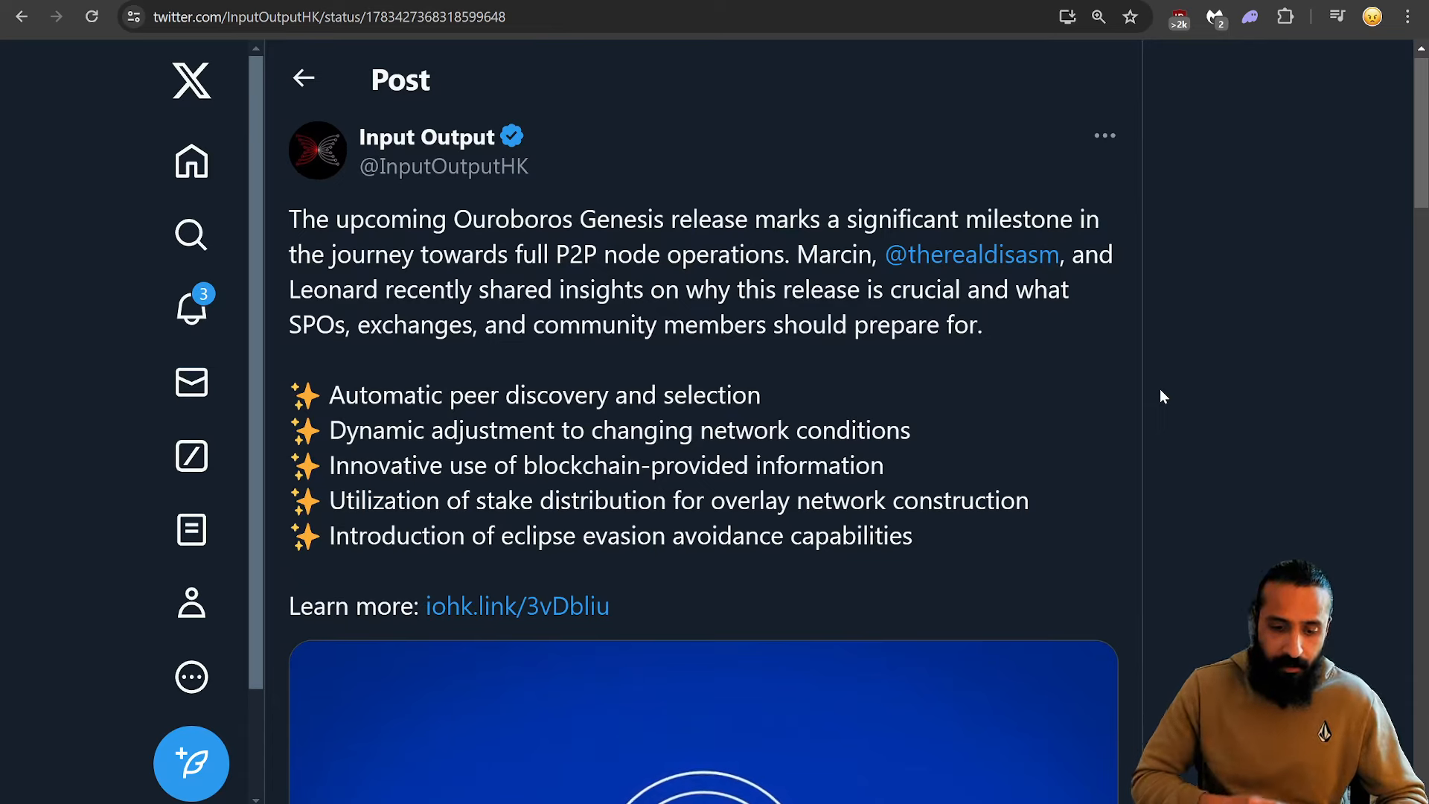
# Step: Play the Ouroboros Genesis interview video to about 4 seconds, then pause it
pyautogui.scroll(-3)
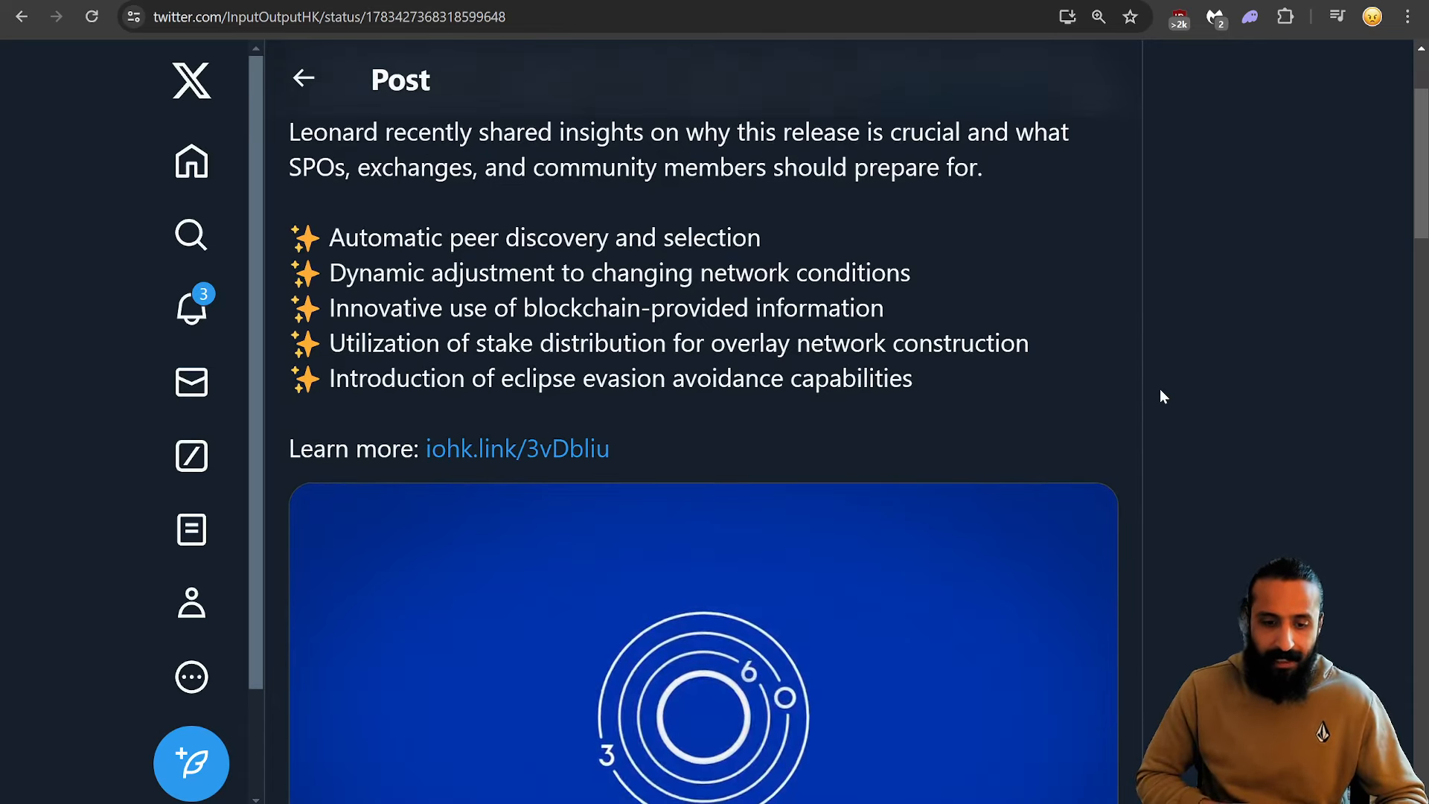
pyautogui.scroll(-3)
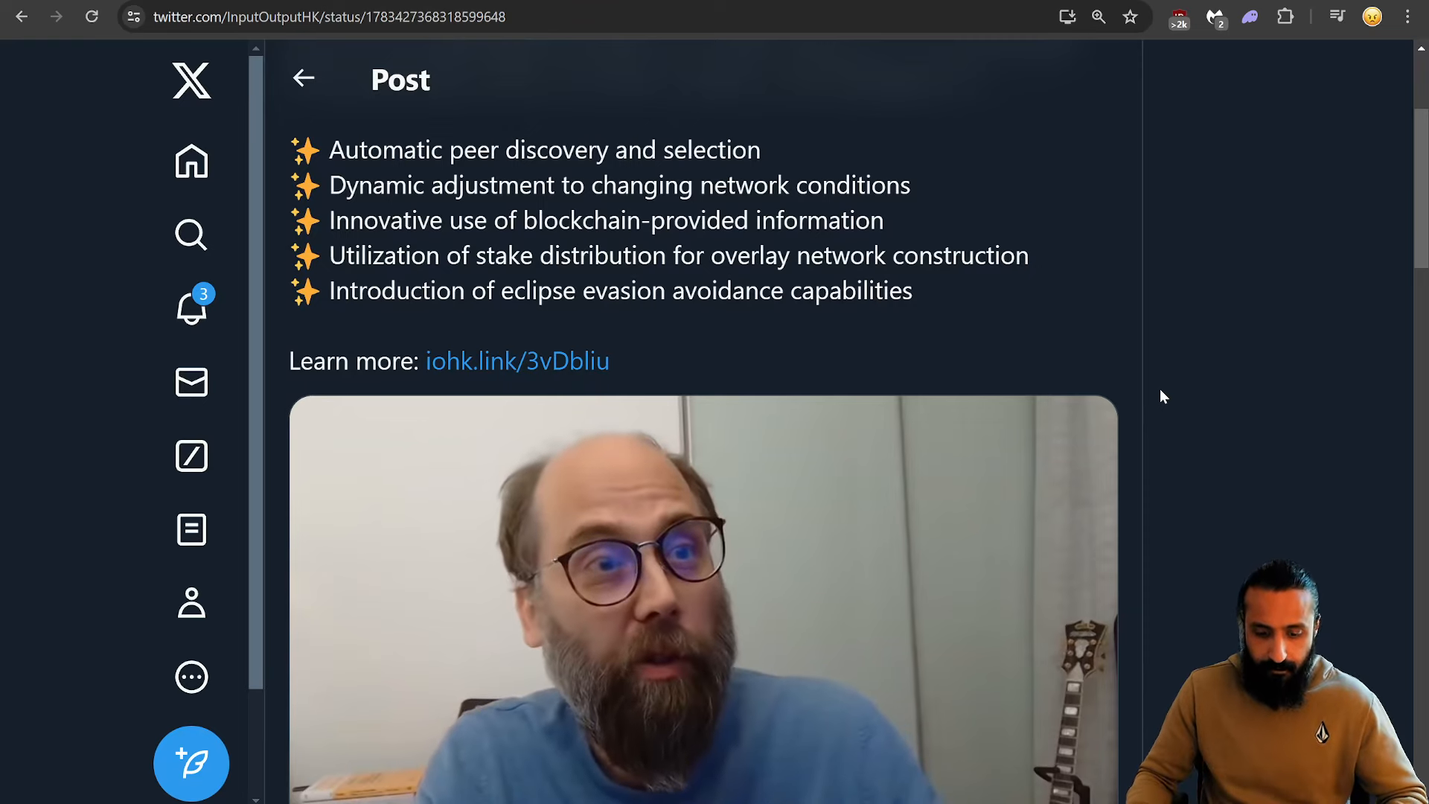
pyautogui.scroll(-3)
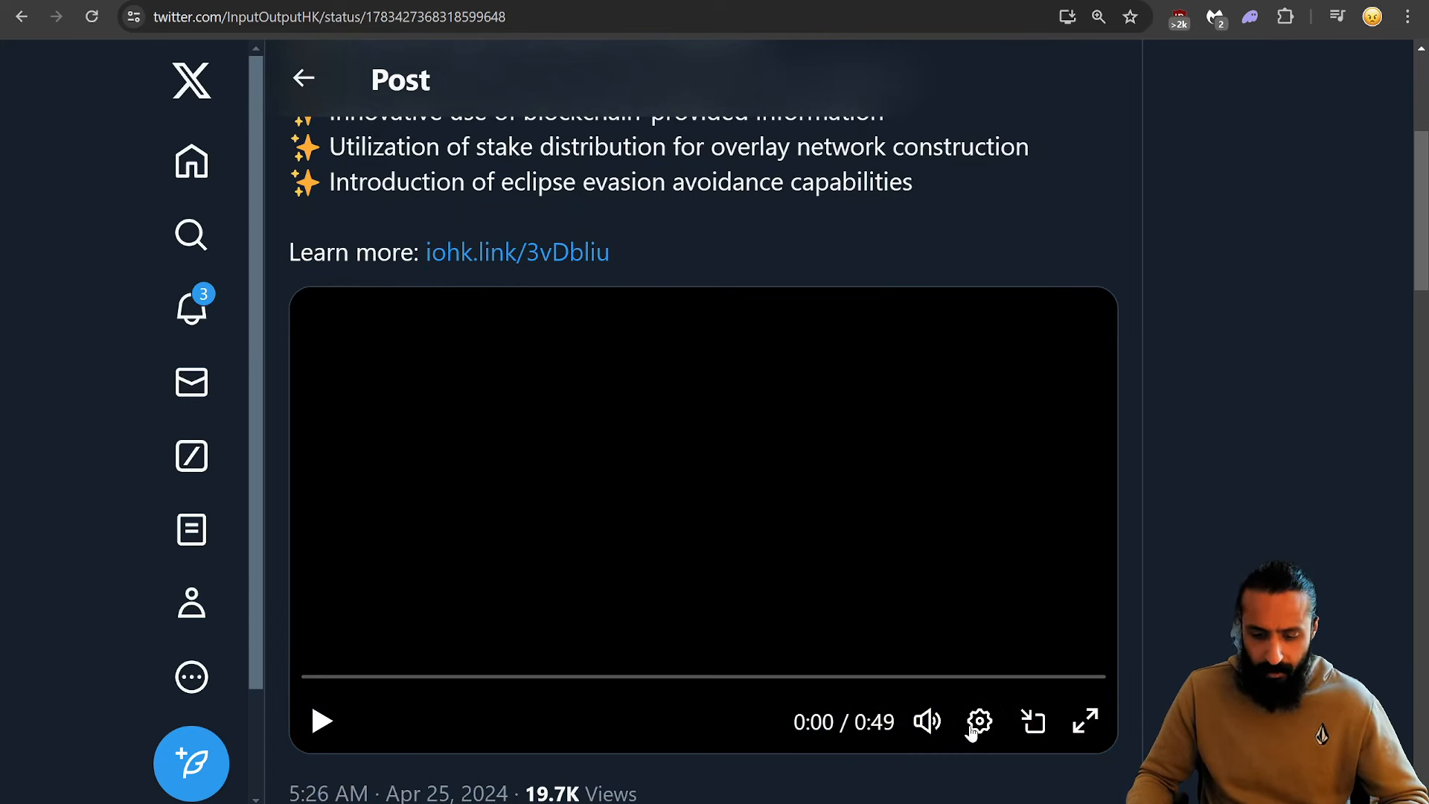
pyautogui.click(1084, 721)
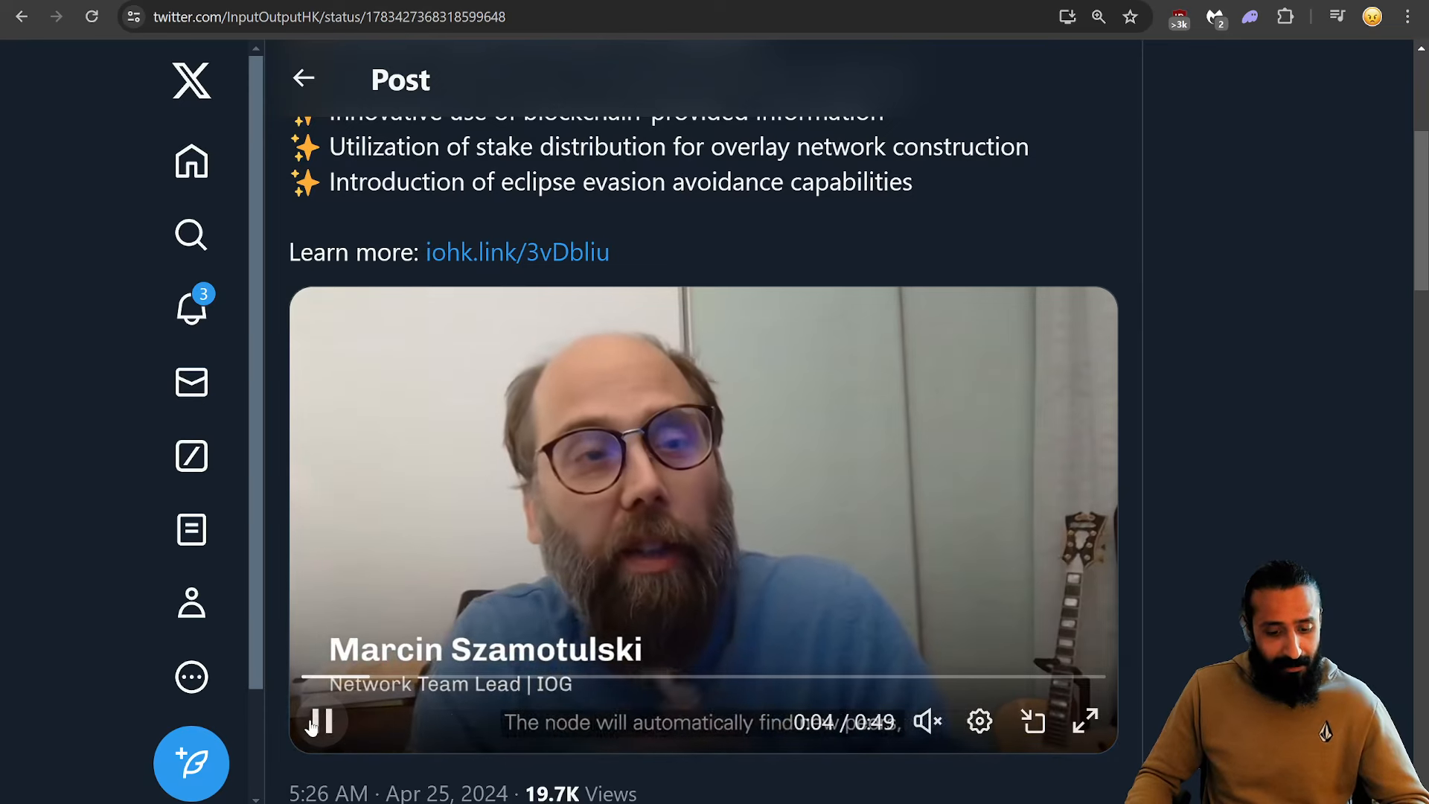
pyautogui.click(320, 721)
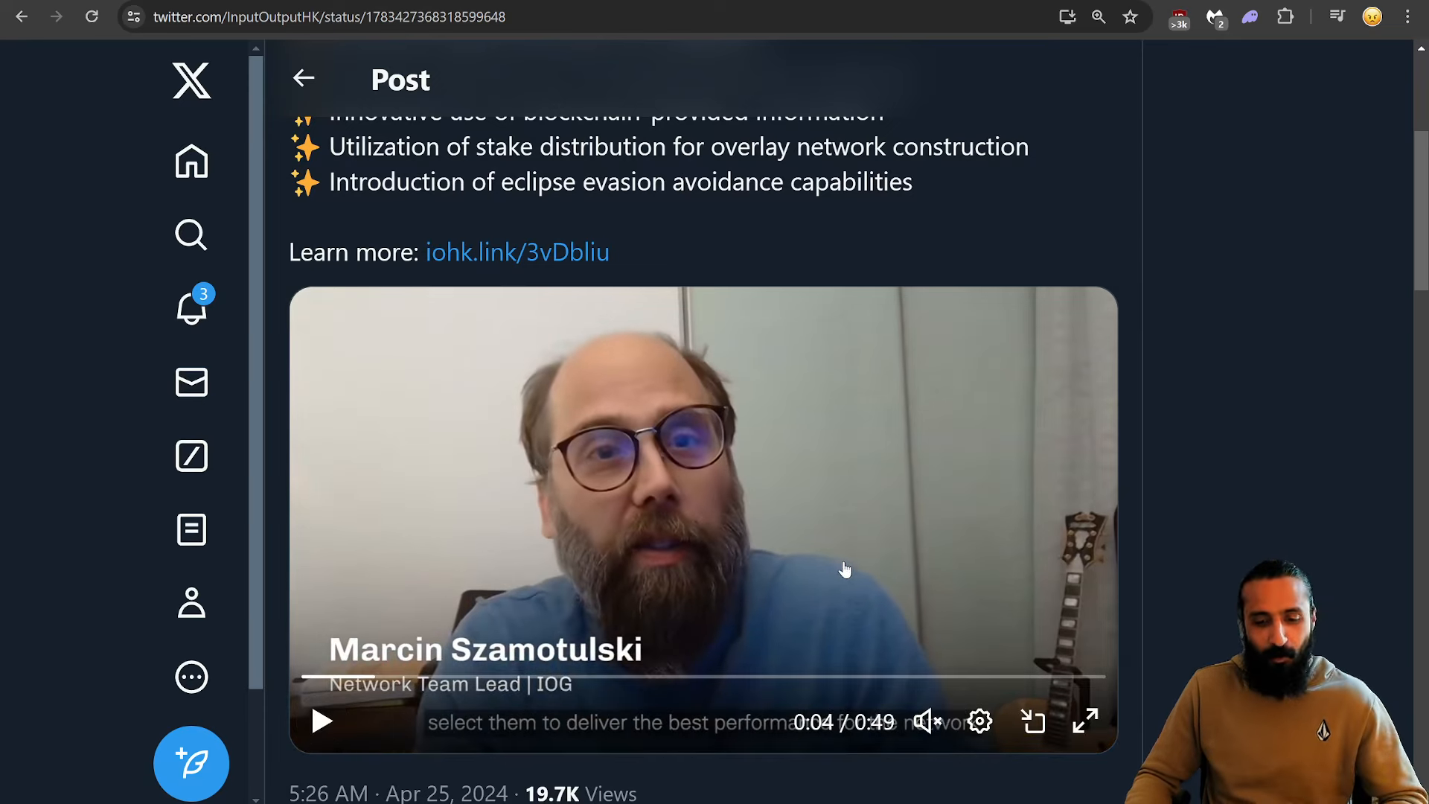
pyautogui.moveTo(908, 452)
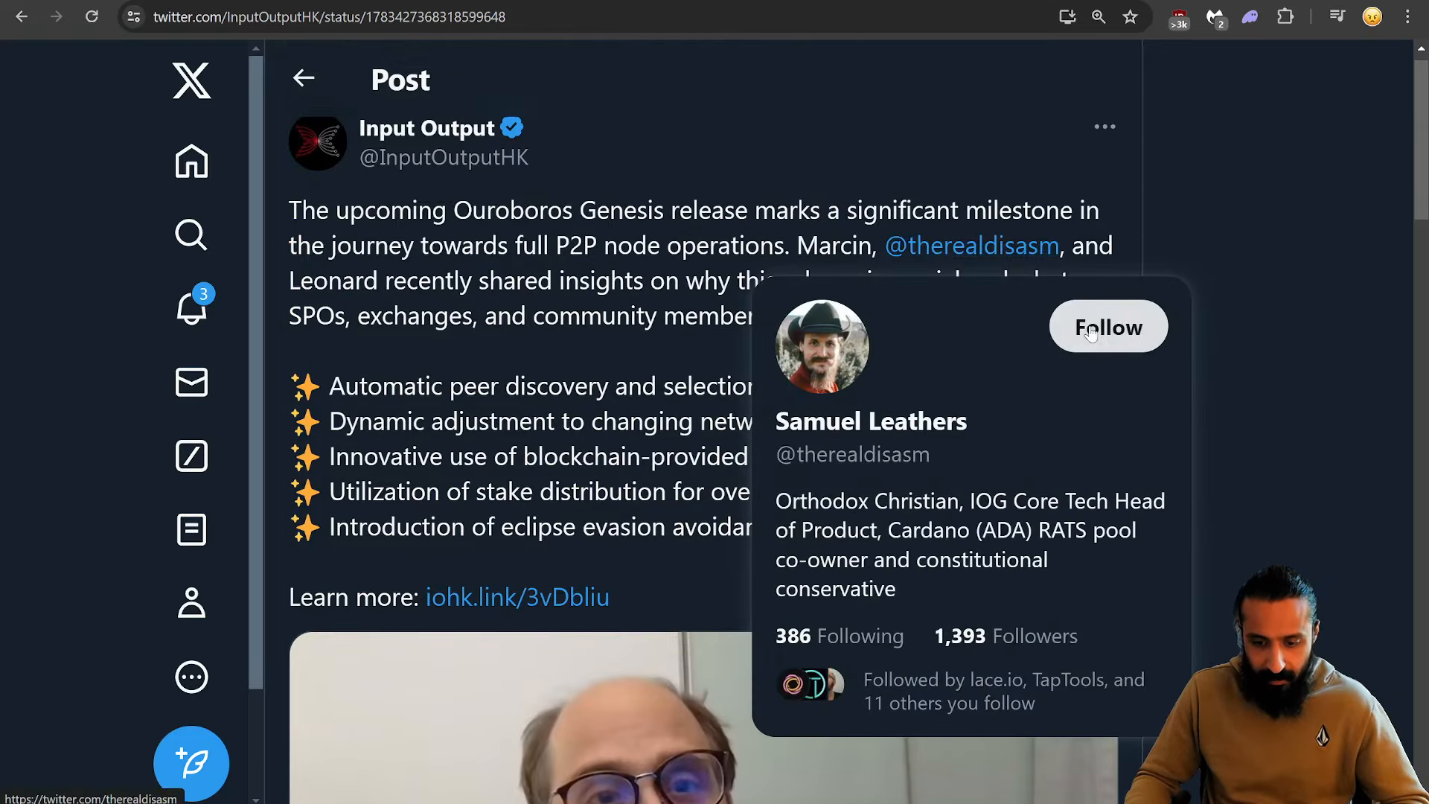
pyautogui.moveTo(1191, 423)
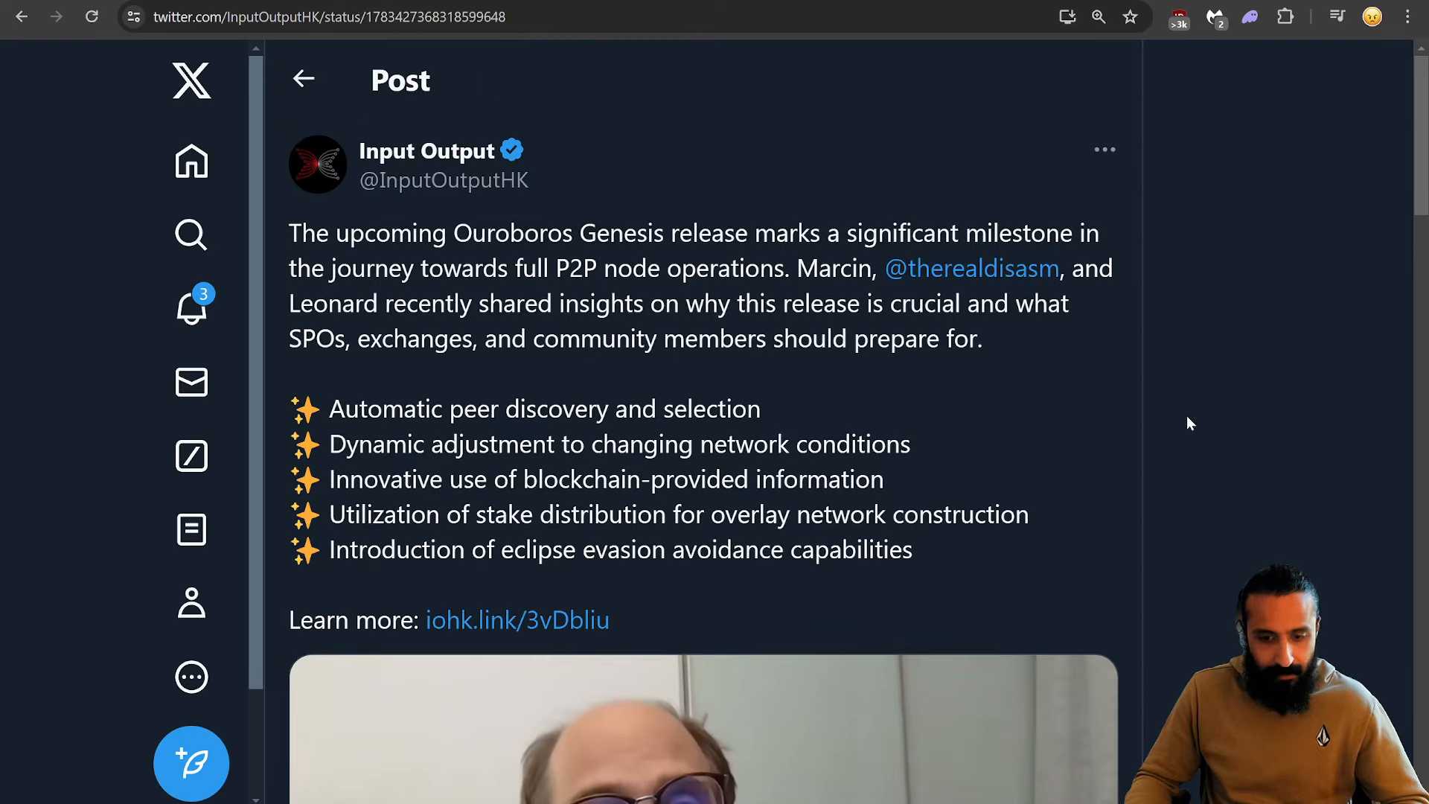
pyautogui.moveTo(971, 269)
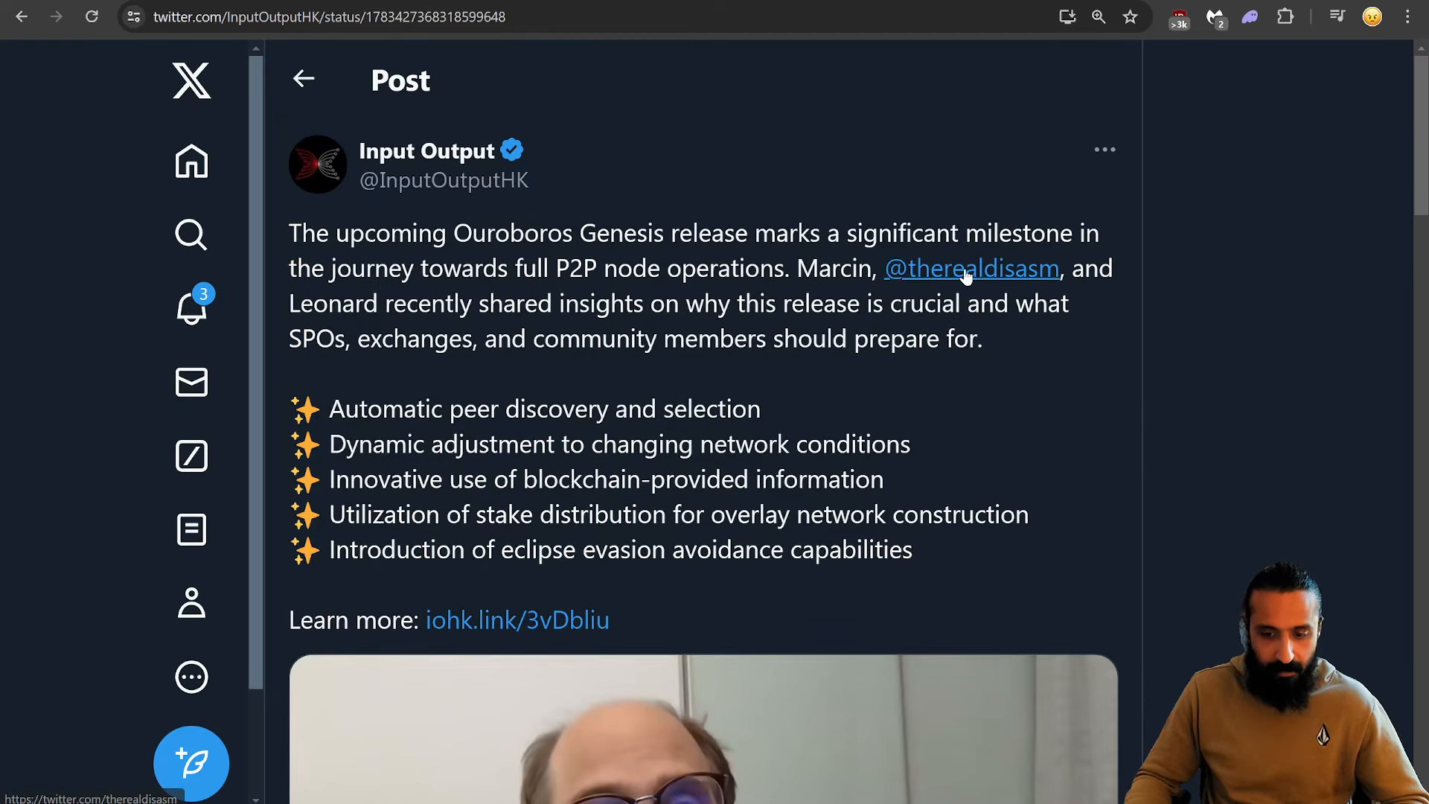
# Step: Scroll through the Cardano dReps post and return to the Ouroboros Genesis post
pyautogui.scroll(-3)
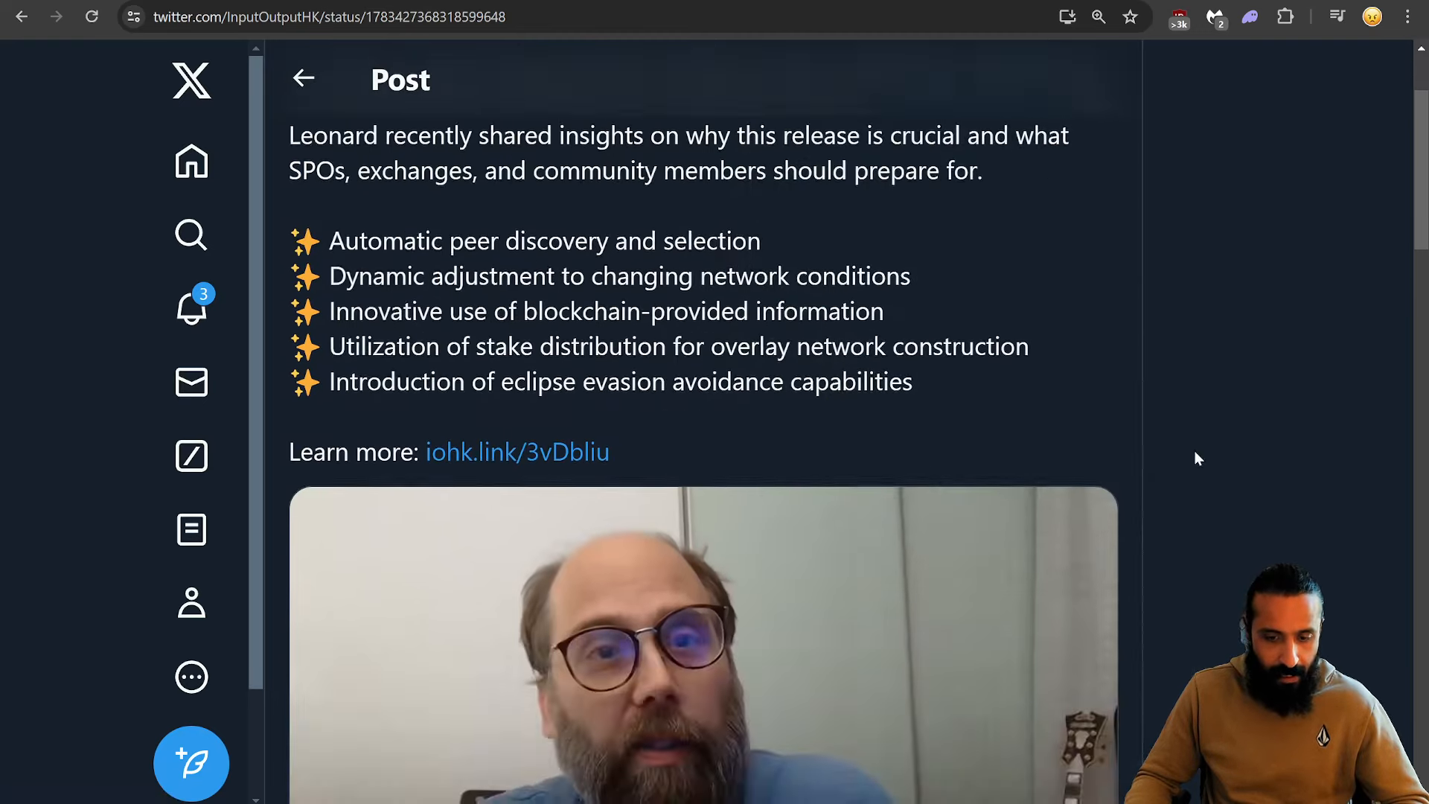
pyautogui.scroll(-3)
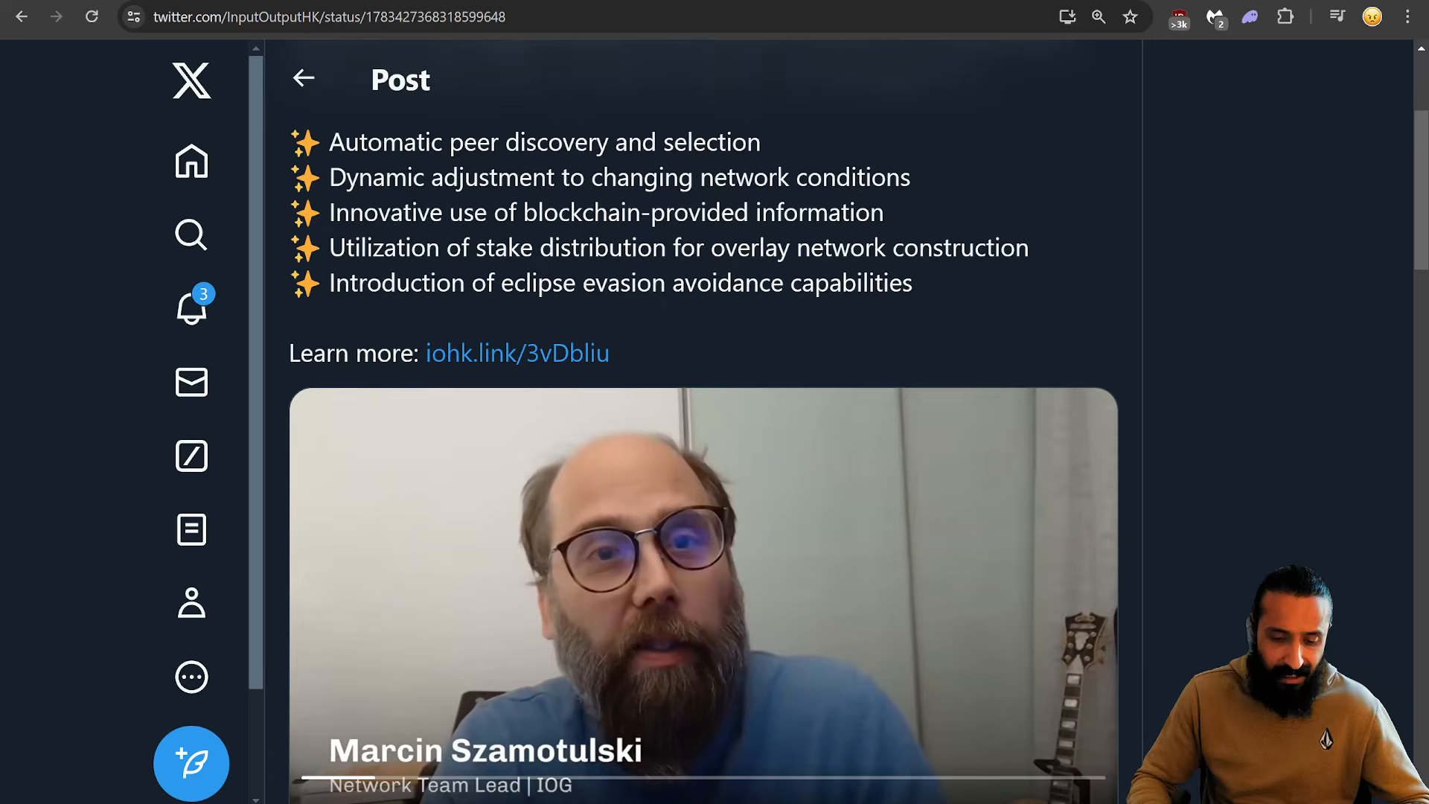
pyautogui.scroll(3)
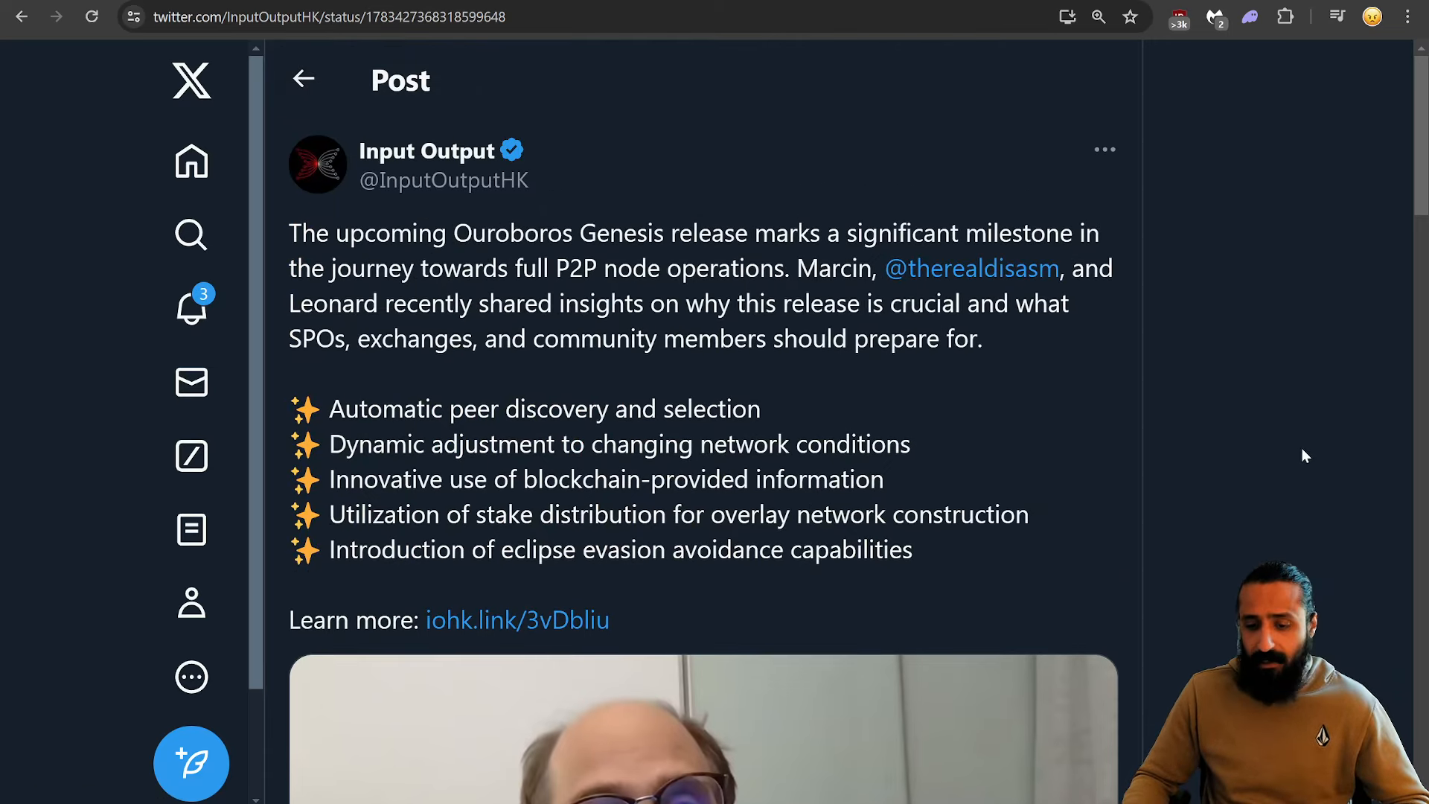
pyautogui.moveTo(1171, 509)
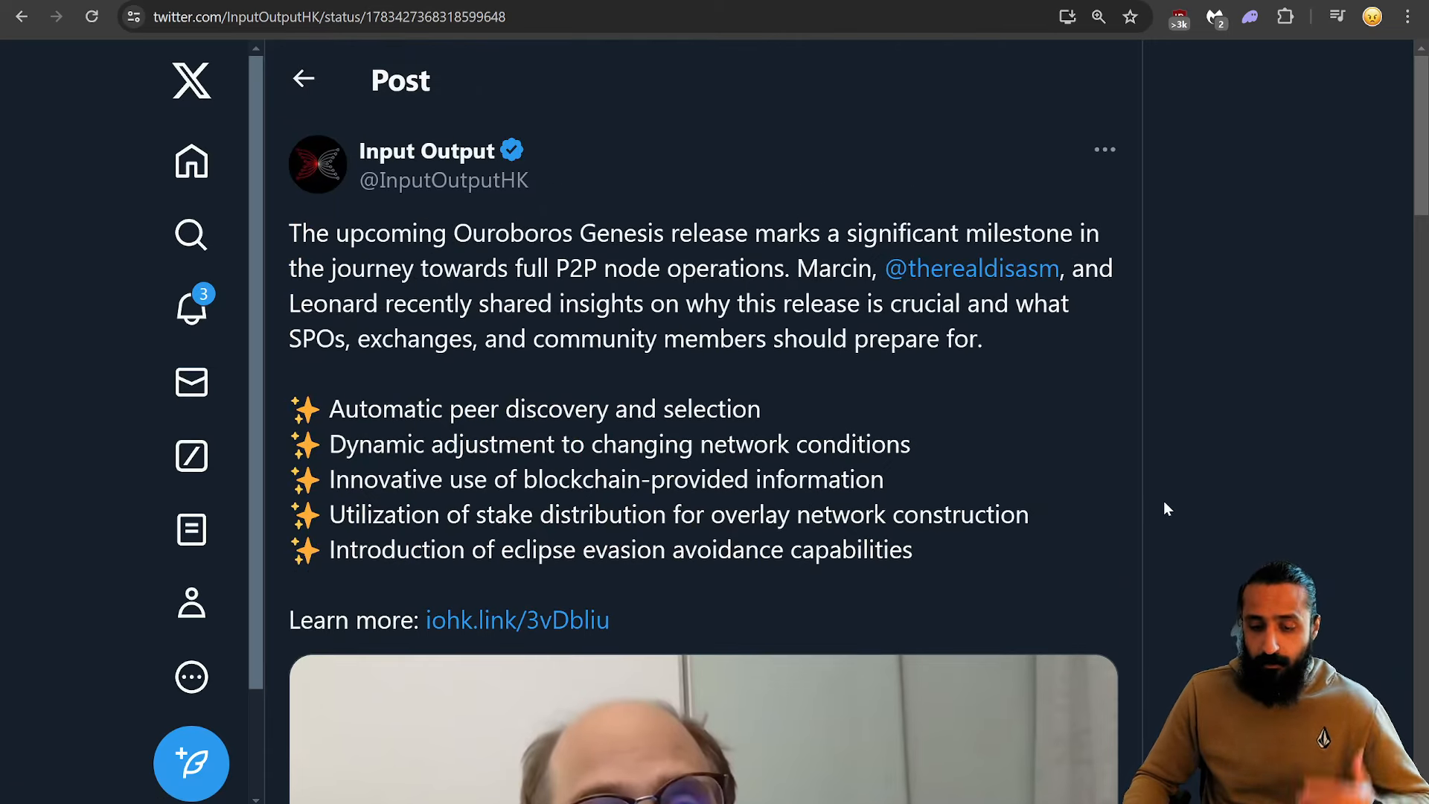
pyautogui.moveTo(1257, 466)
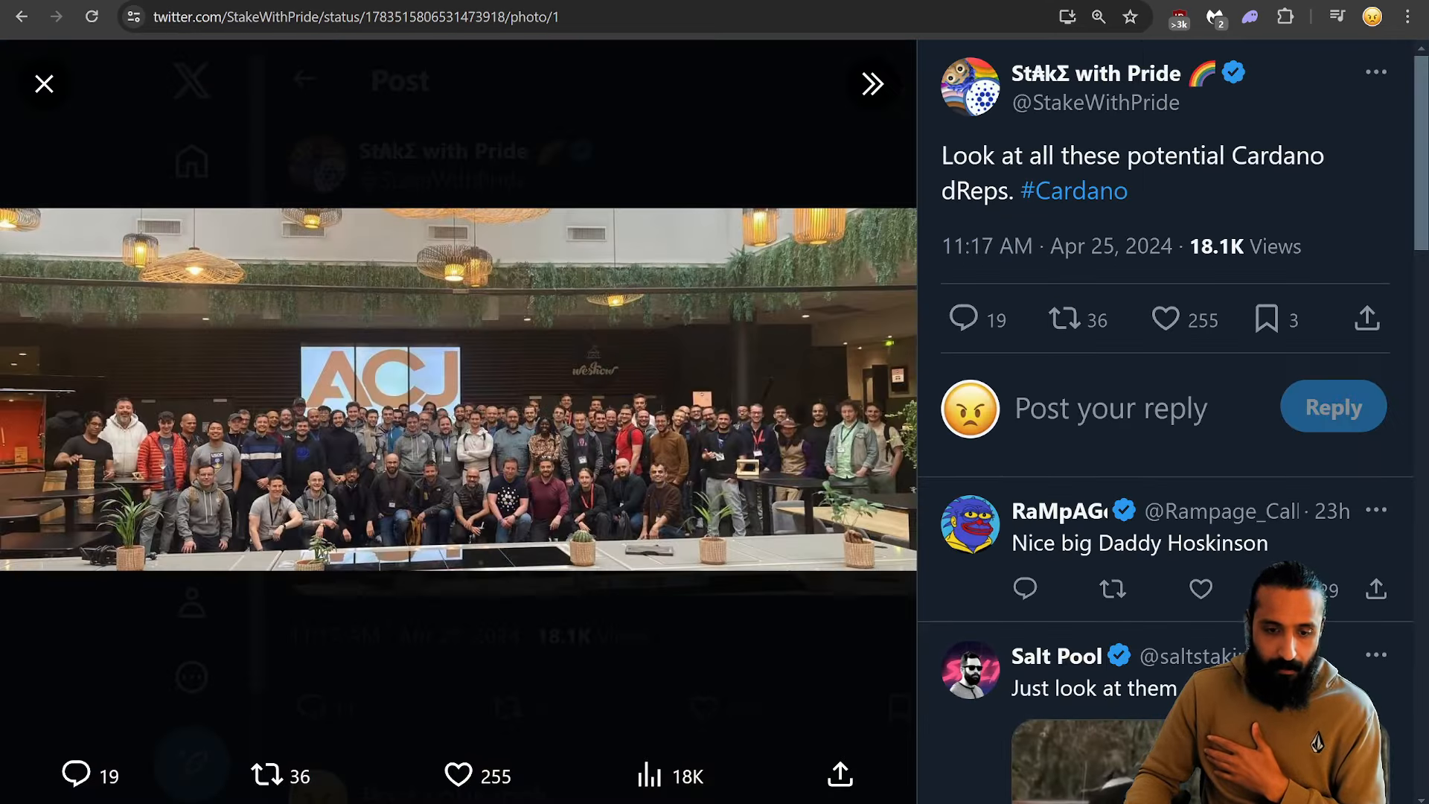
pyautogui.moveTo(974, 221)
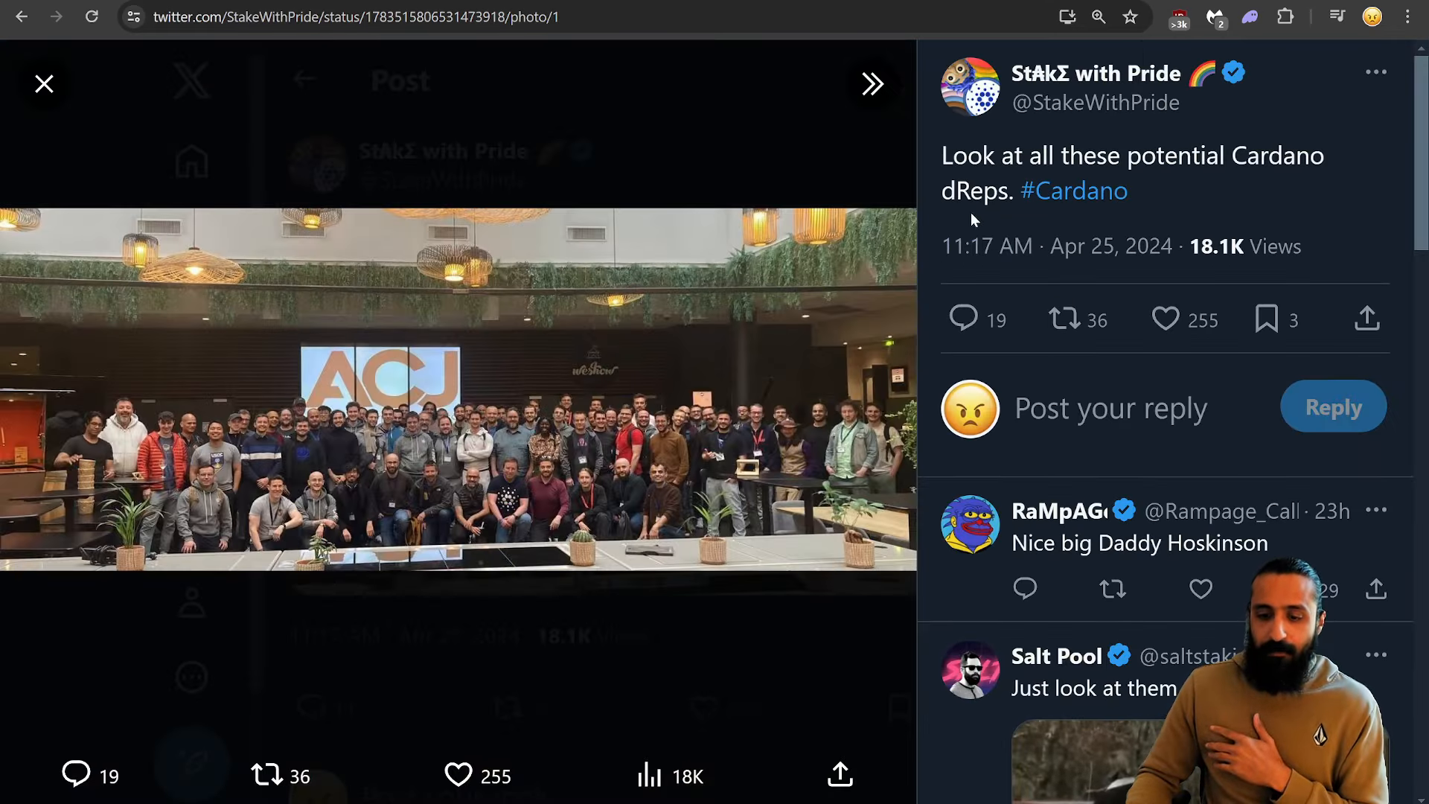
pyautogui.moveTo(697, 327)
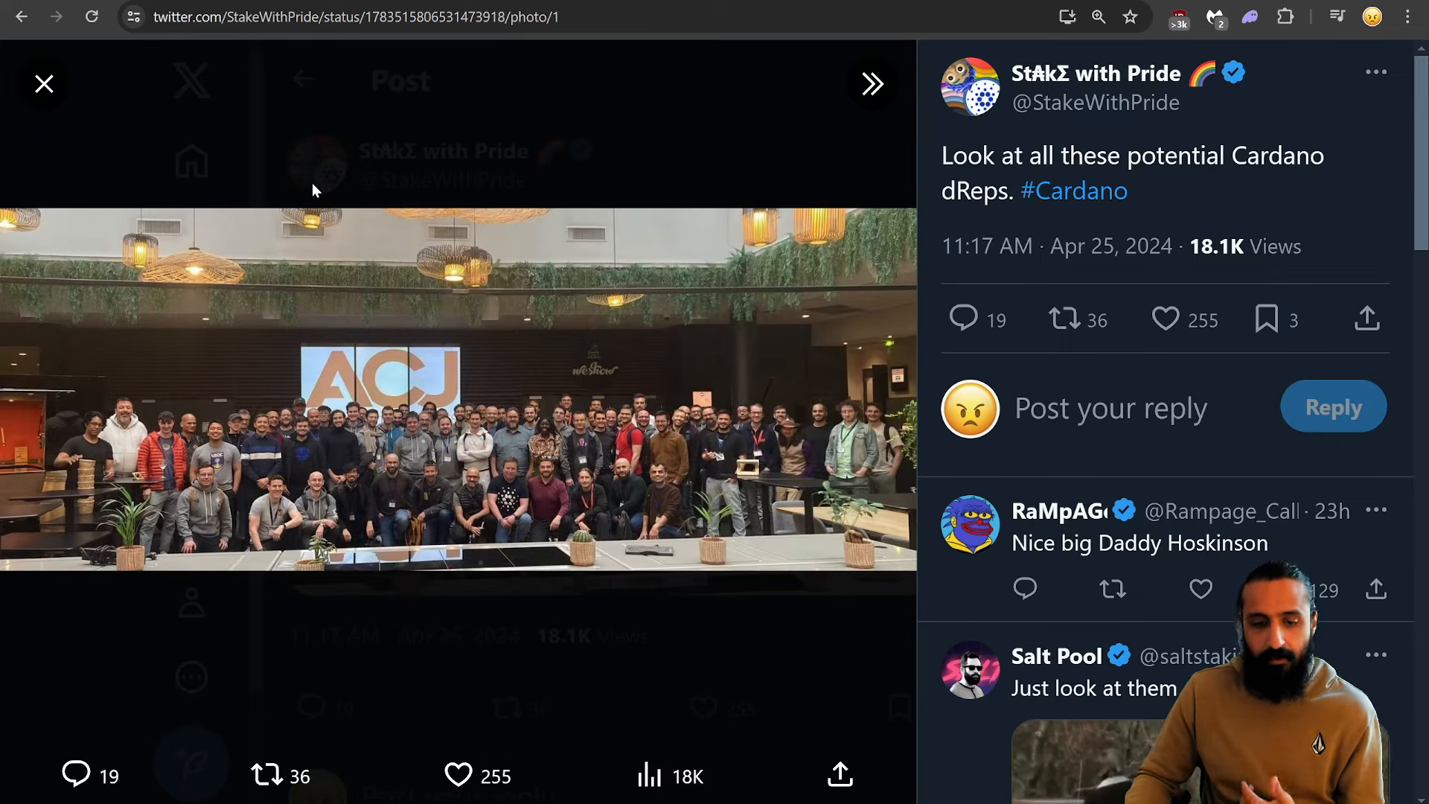
pyautogui.moveTo(384, 187)
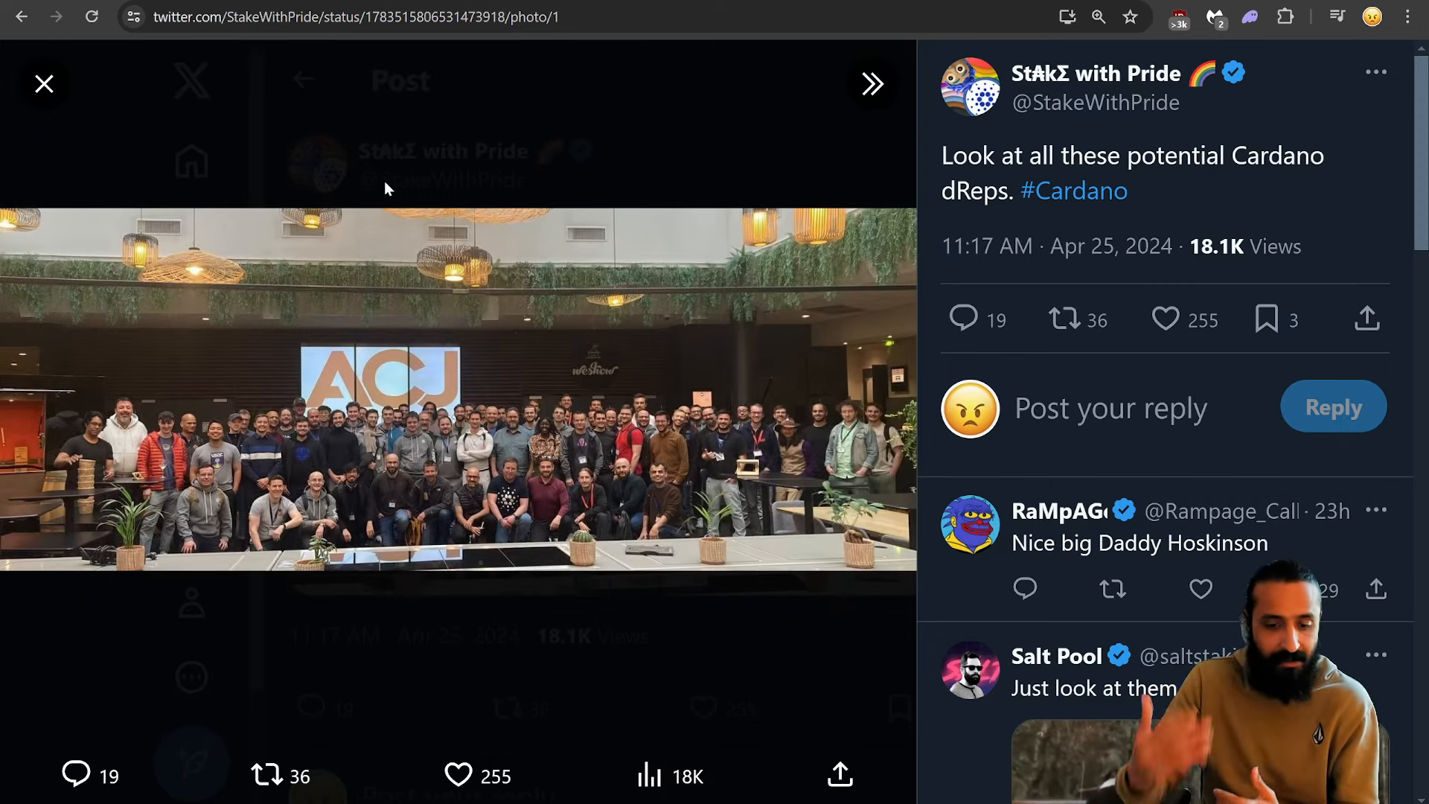
pyautogui.moveTo(367, 198)
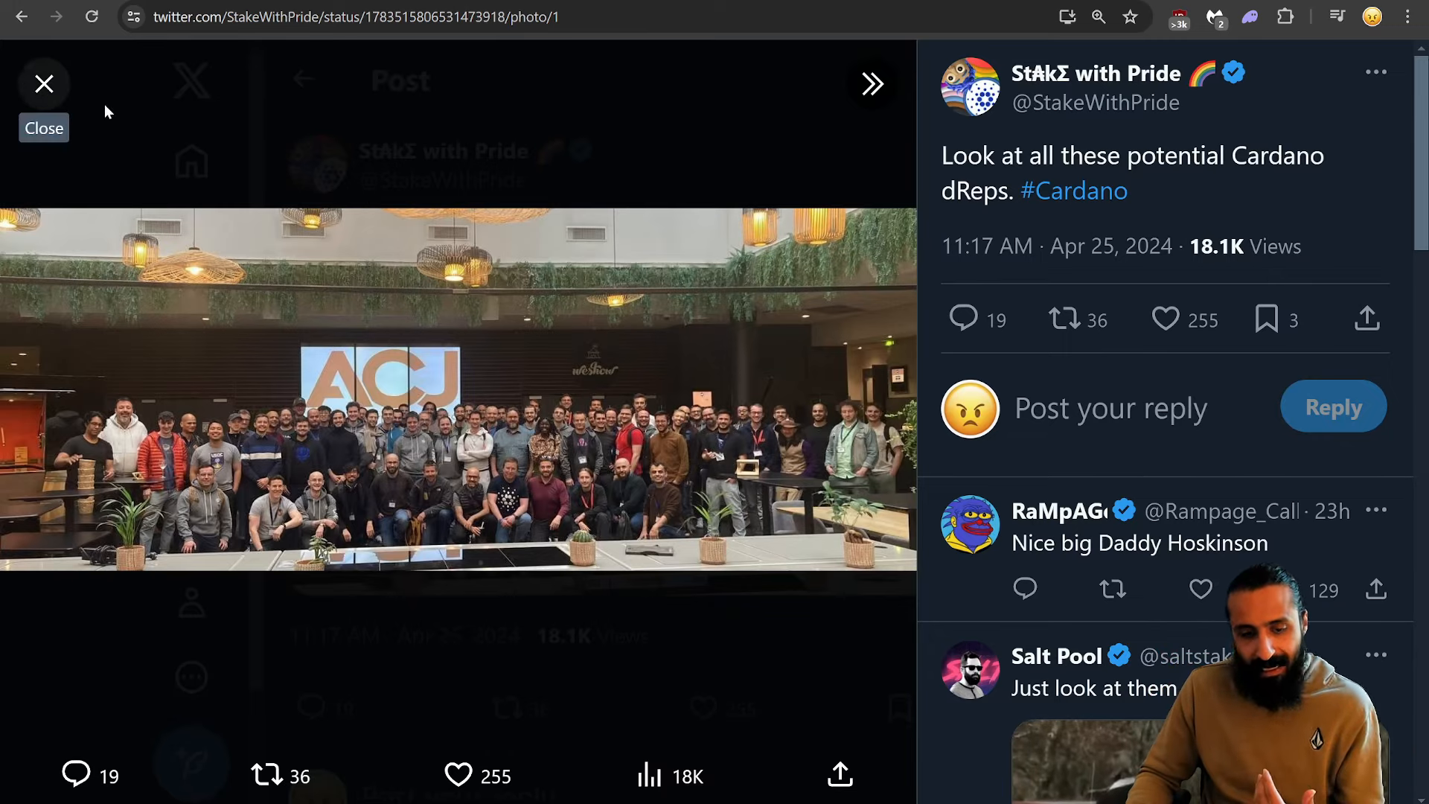
pyautogui.moveTo(535, 342)
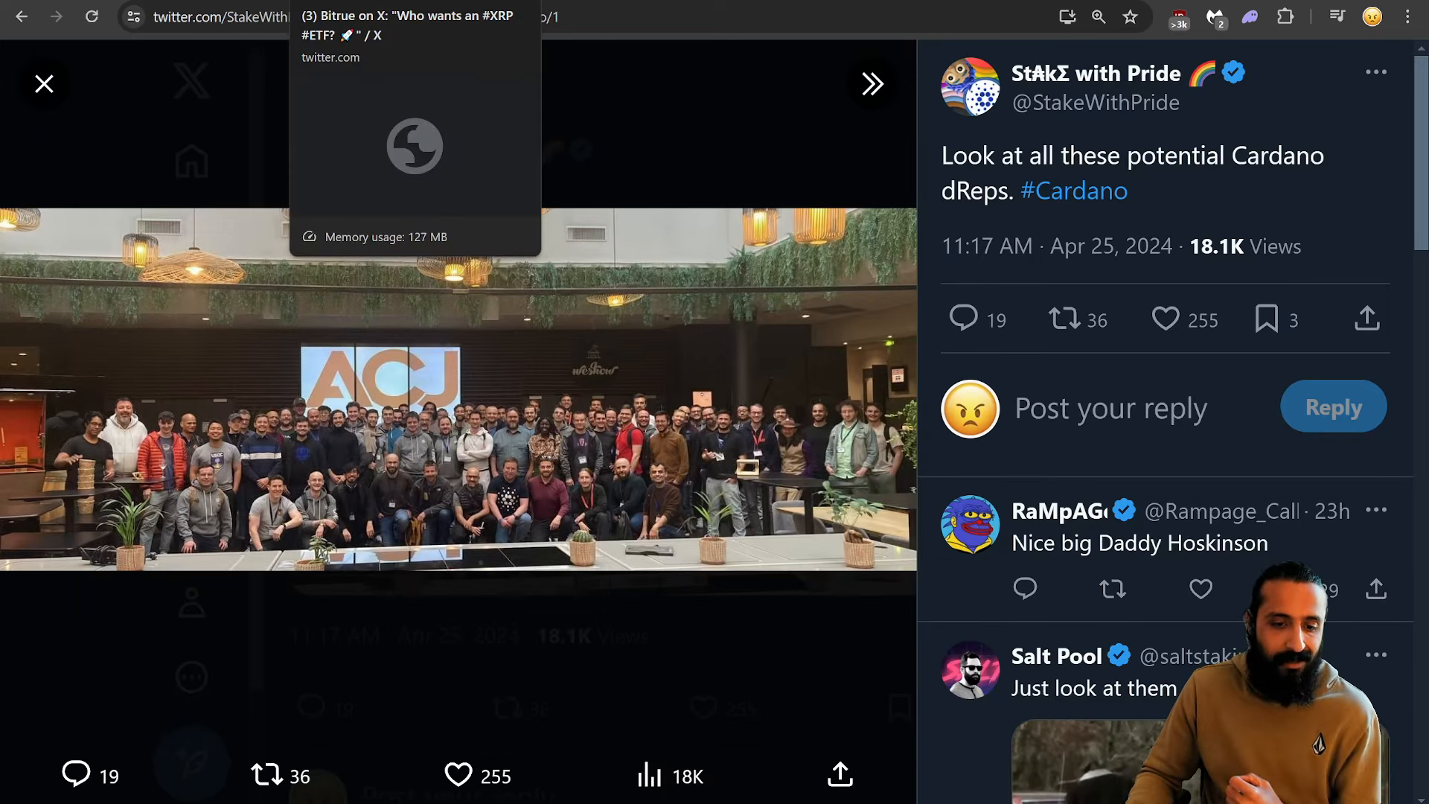
pyautogui.moveTo(192, 92)
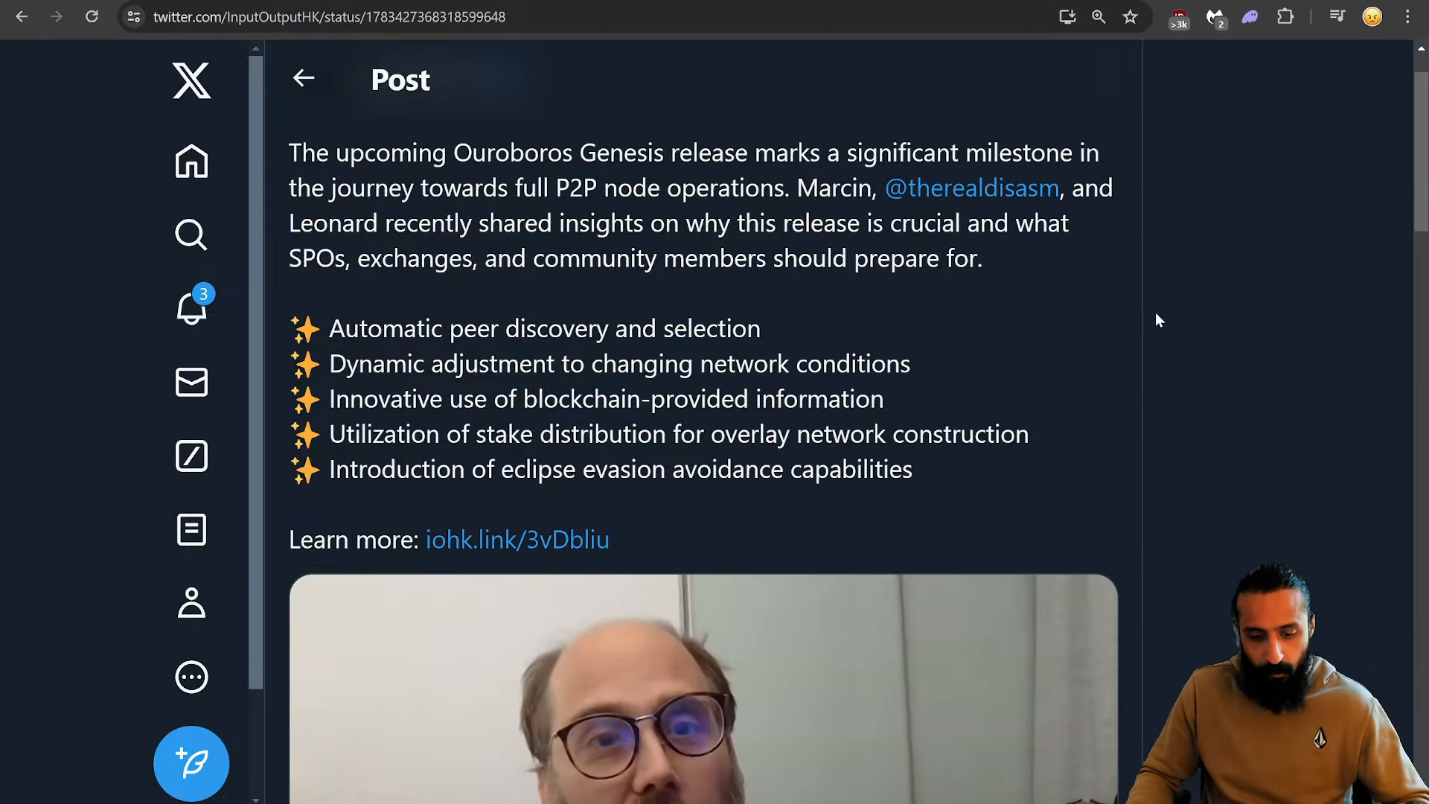
# Step: Resume the Ouroboros Genesis video, then move over to CoinGecko's cryptocurrency price table
pyautogui.scroll(3)
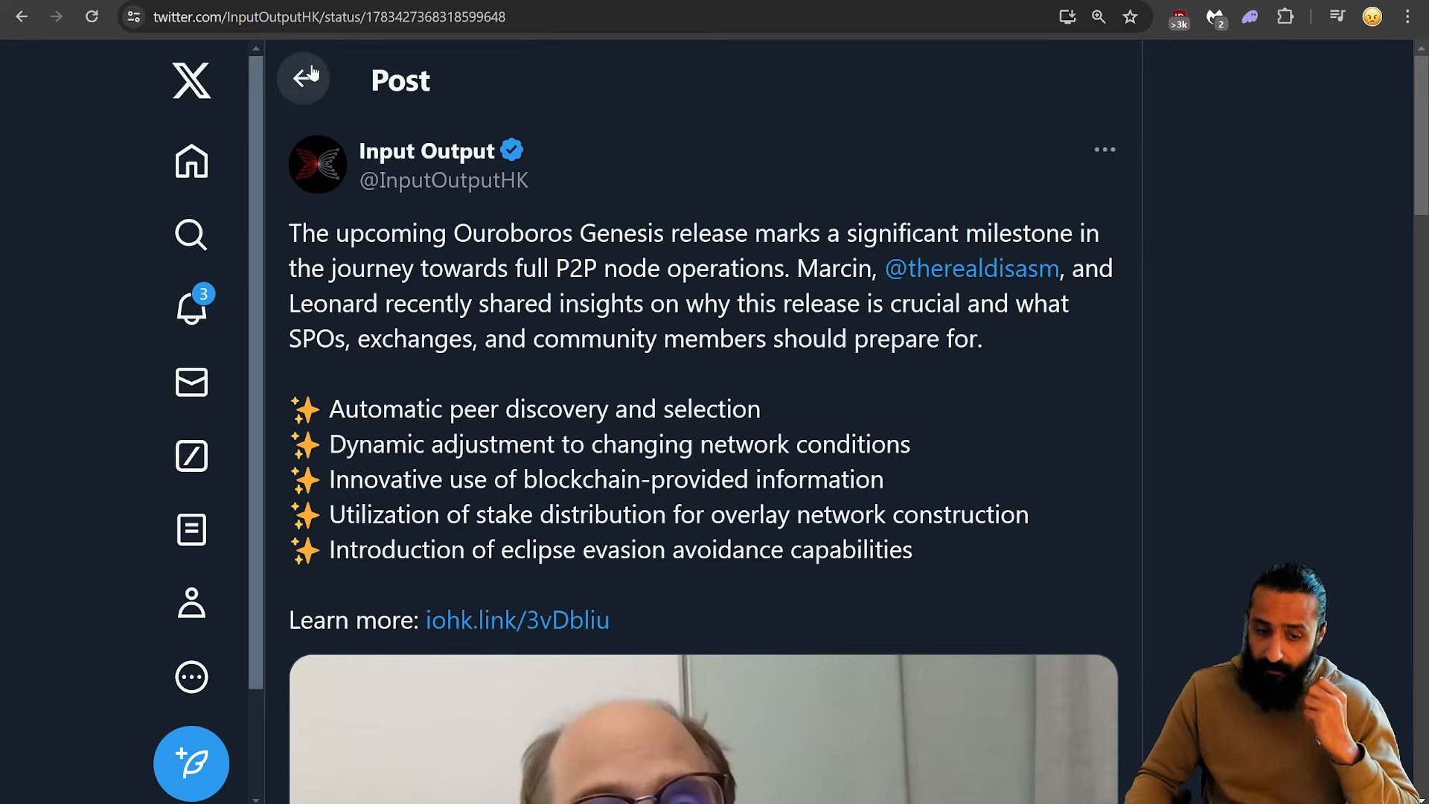
pyautogui.click(304, 78)
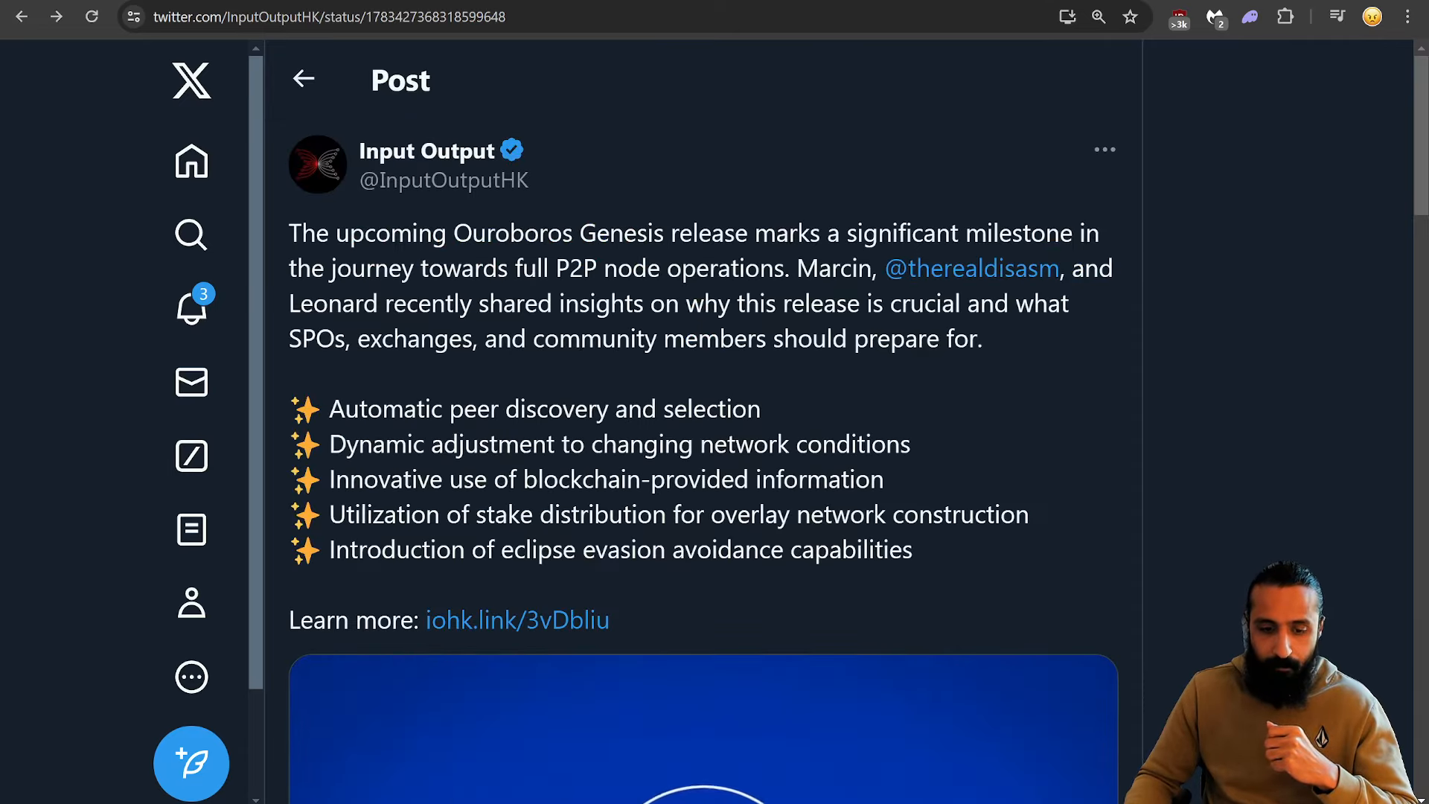
pyautogui.click(702, 730)
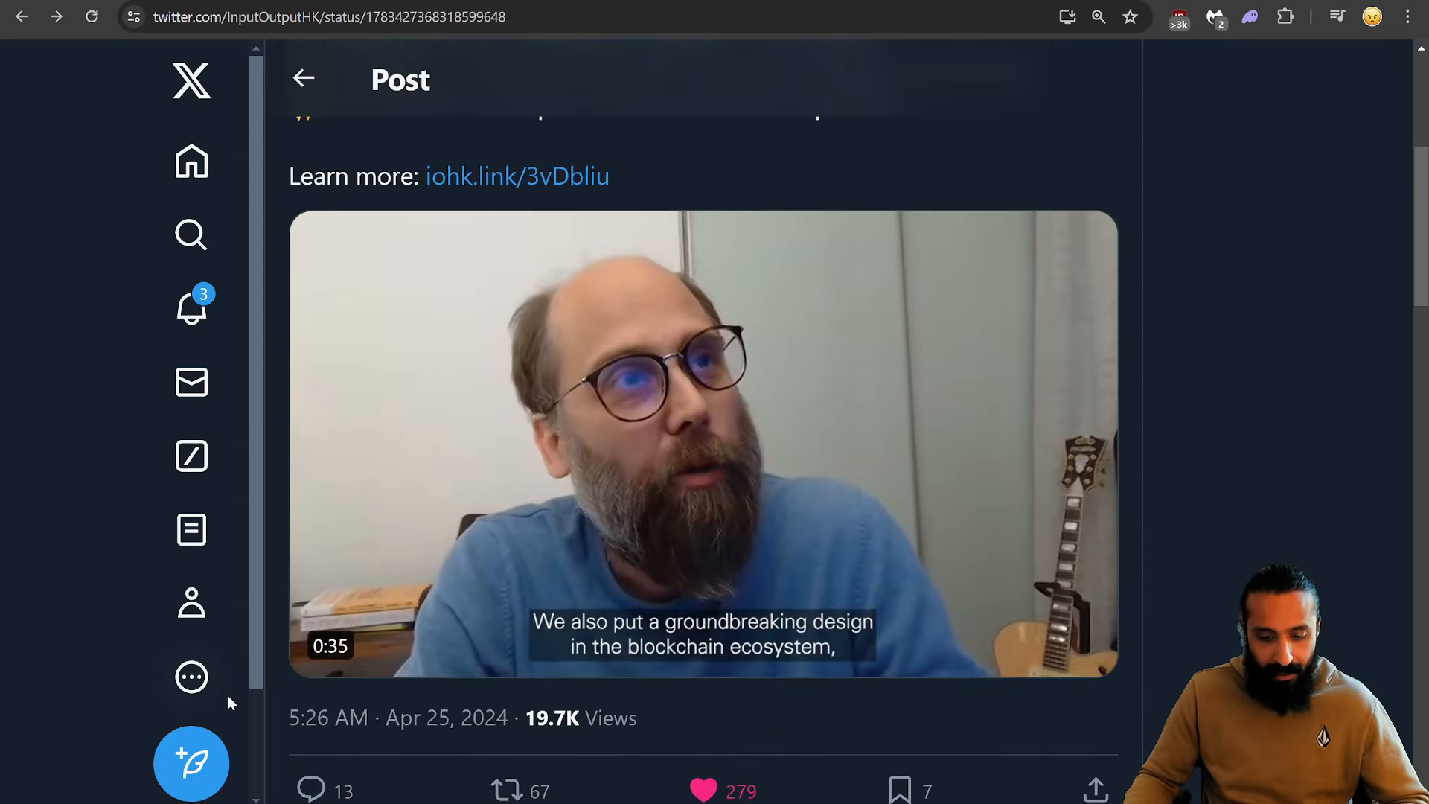
pyautogui.scroll(3)
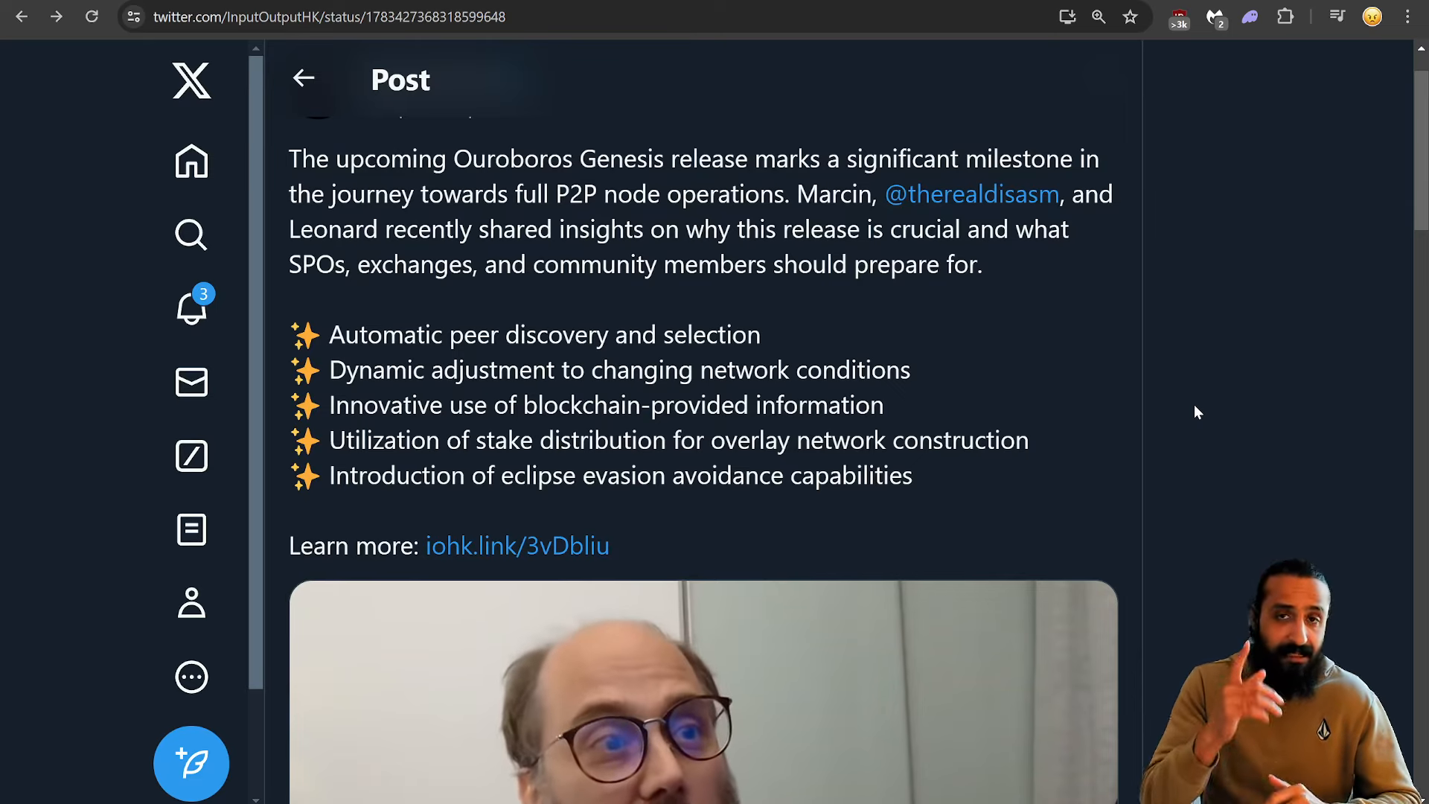
pyautogui.scroll(3)
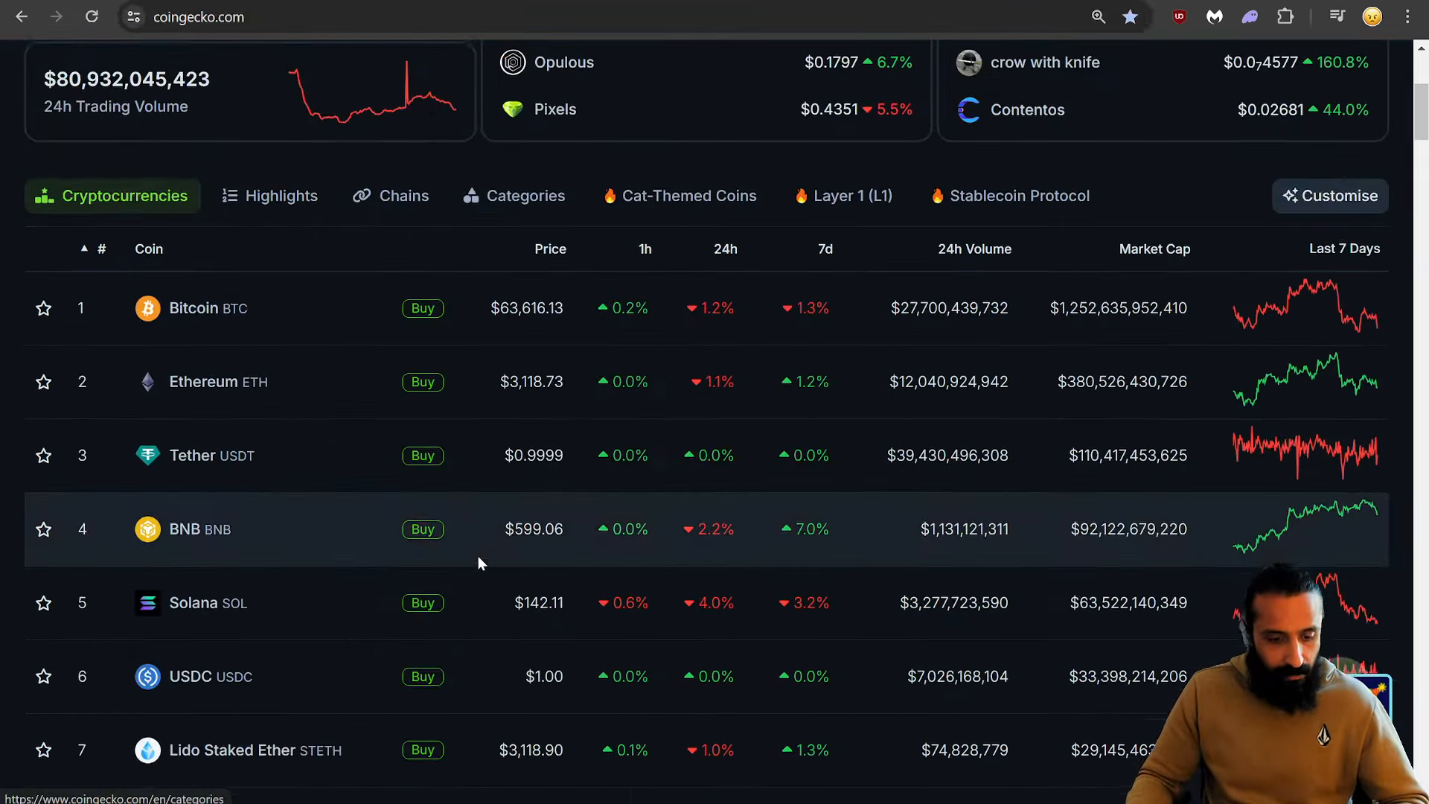
# Step: Open Cardano's CoinGecko page and review ADA's one-year price chart around $0.4642
pyautogui.scroll(-3)
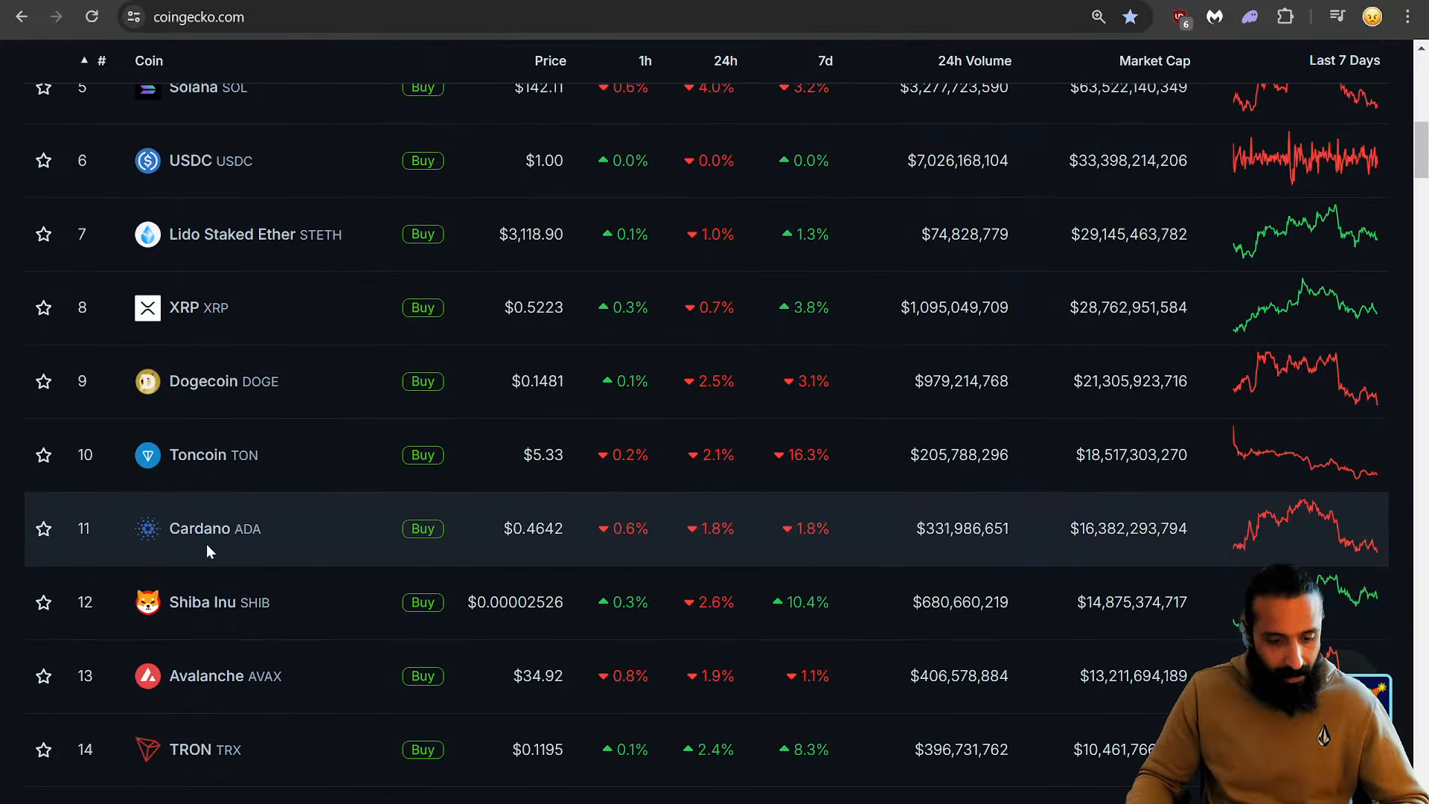
pyautogui.click(198, 529)
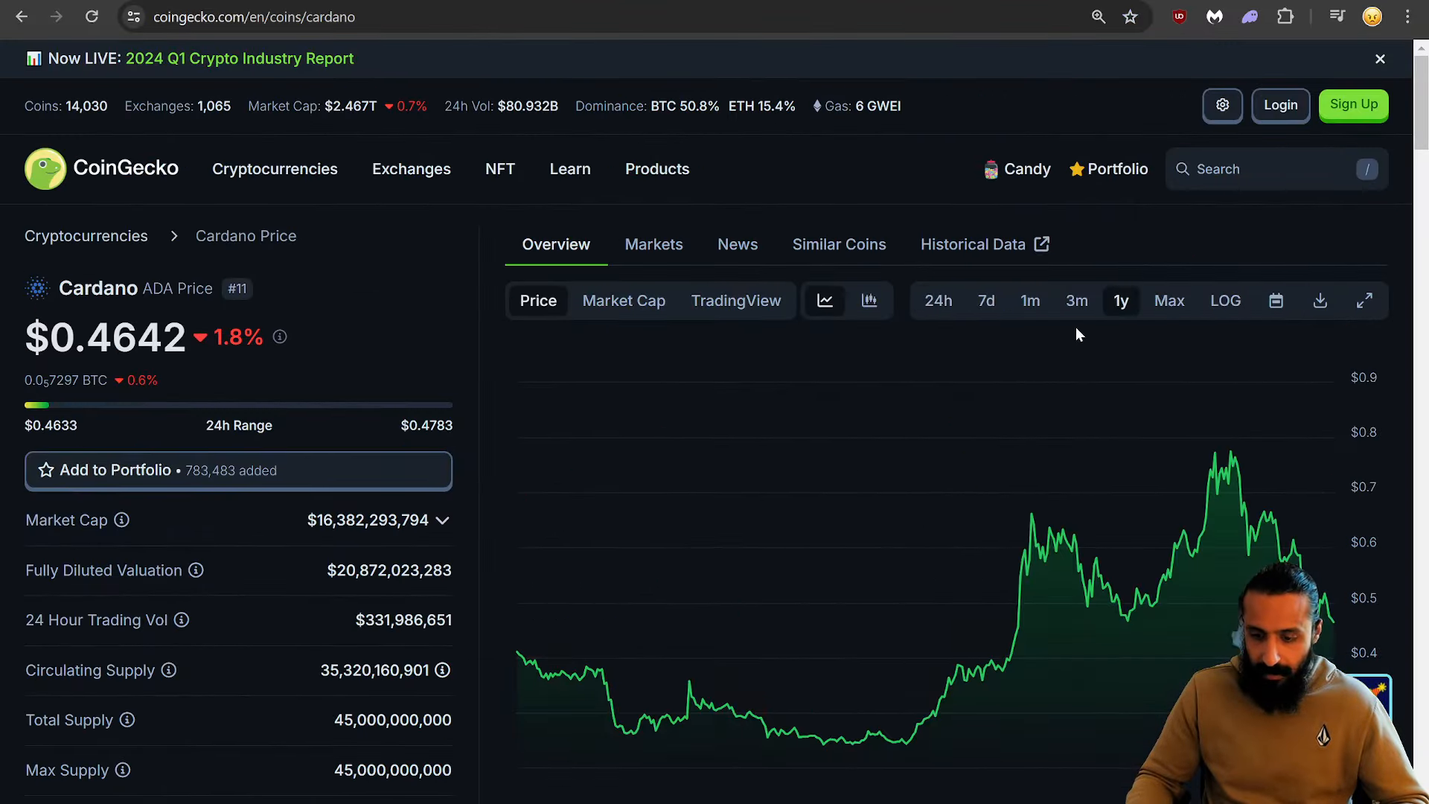
pyautogui.scroll(-3)
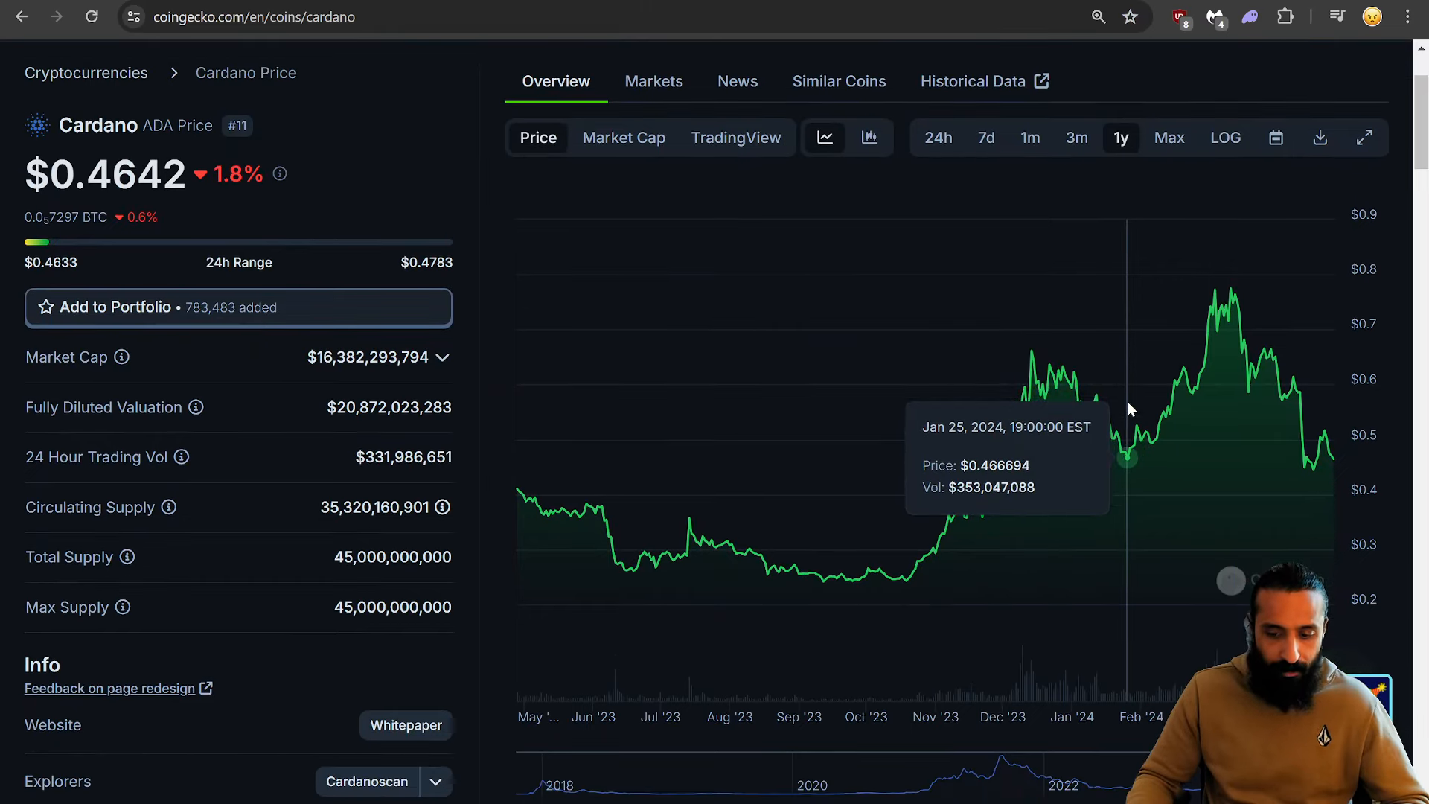
pyautogui.moveTo(909, 445)
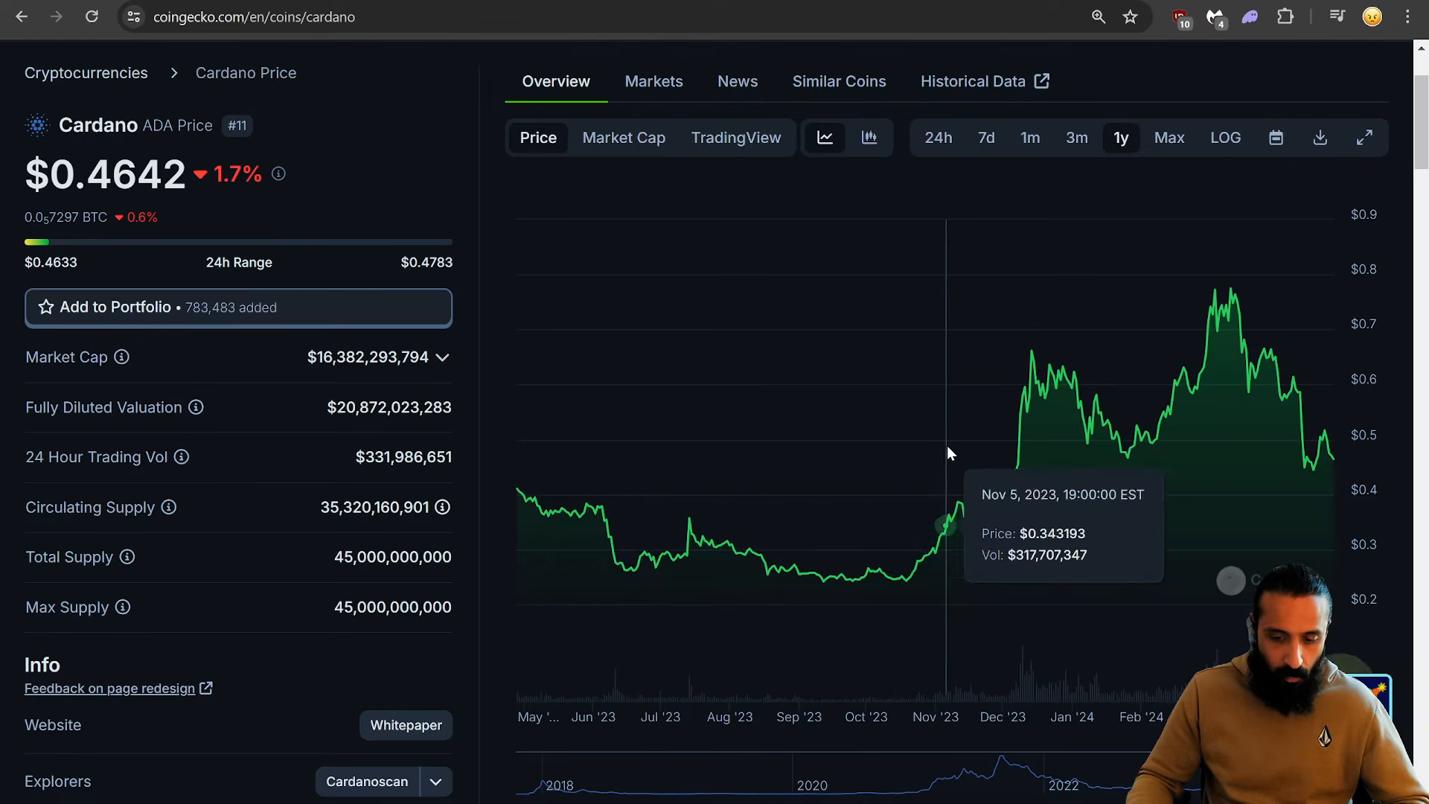
pyautogui.moveTo(896, 460)
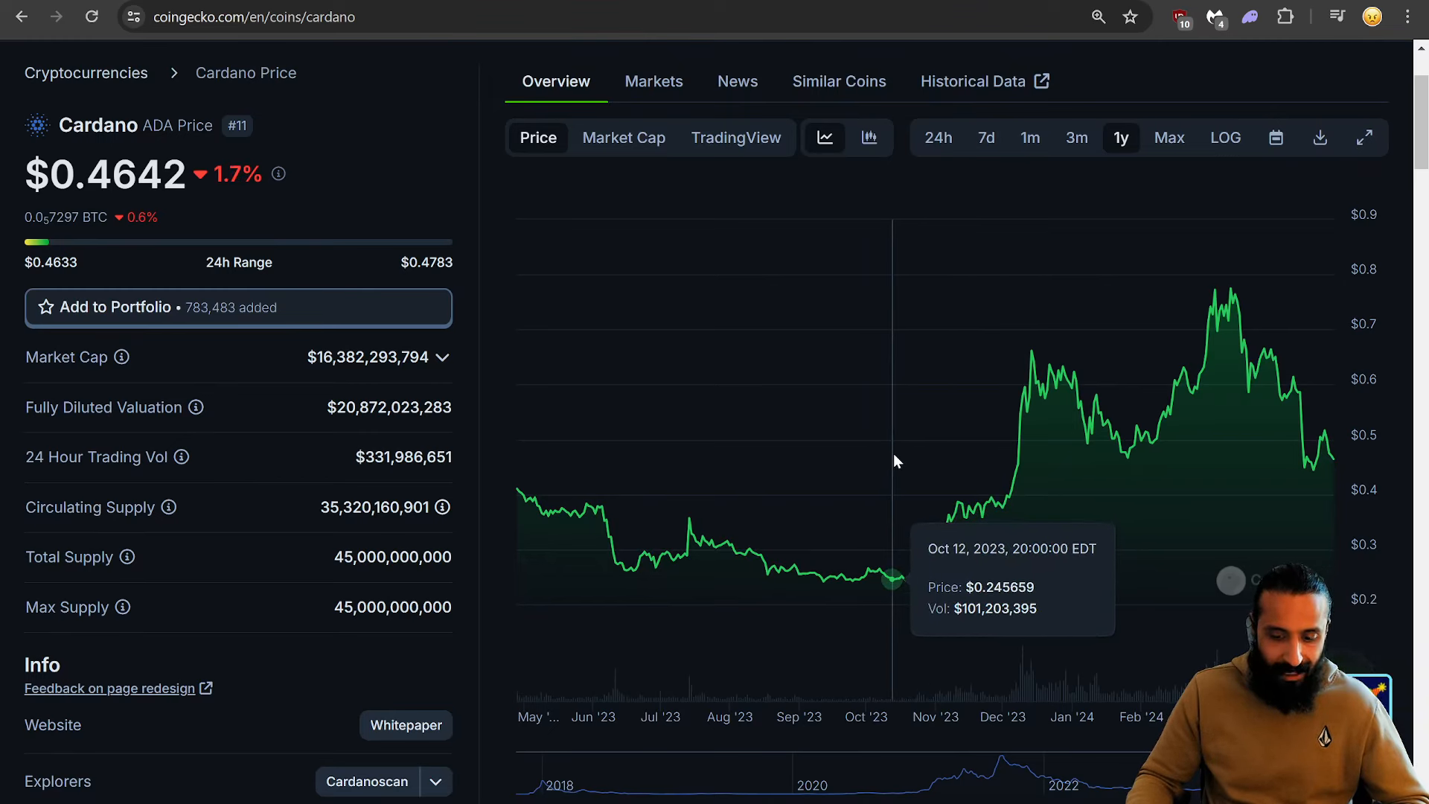
pyautogui.moveTo(957, 463)
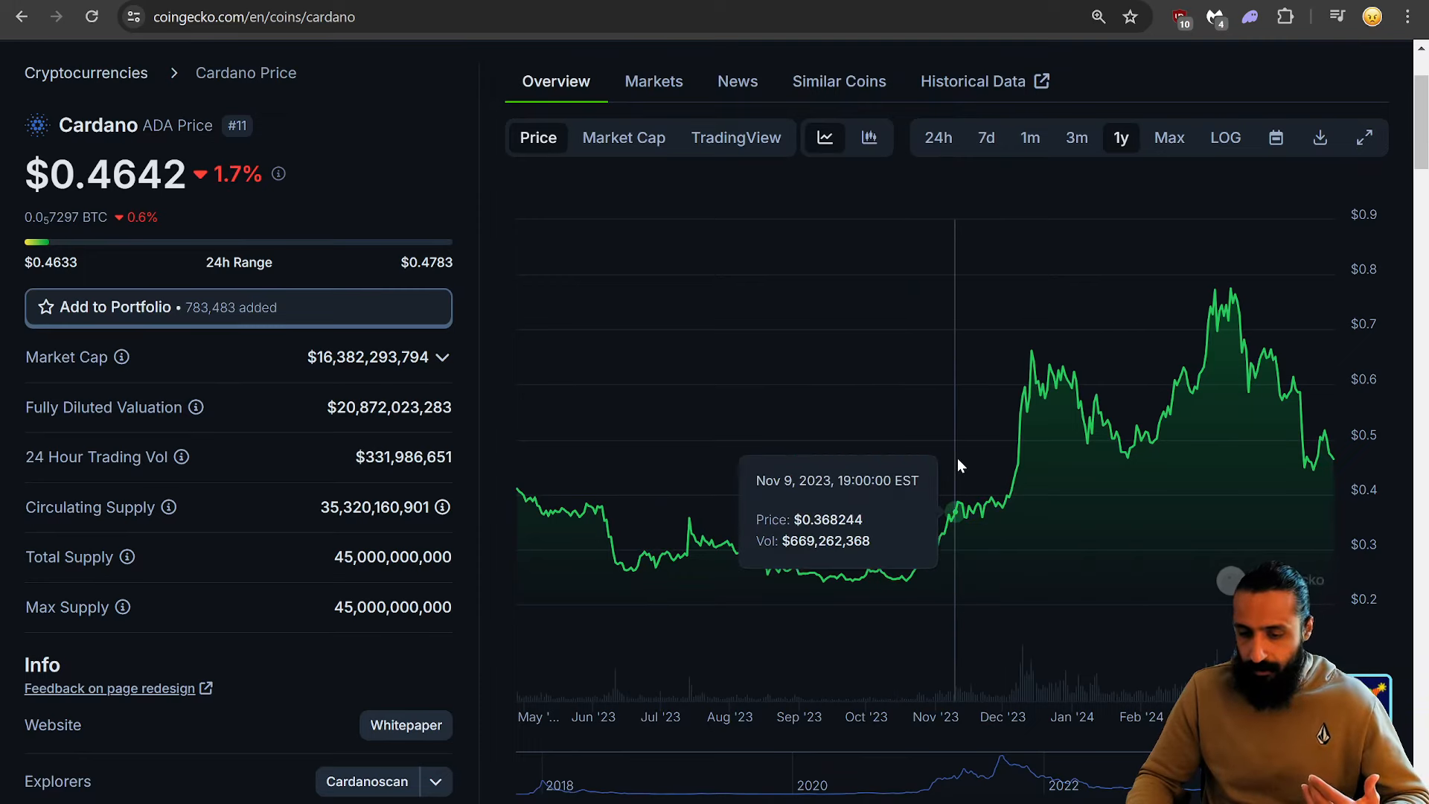
pyautogui.moveTo(971, 463)
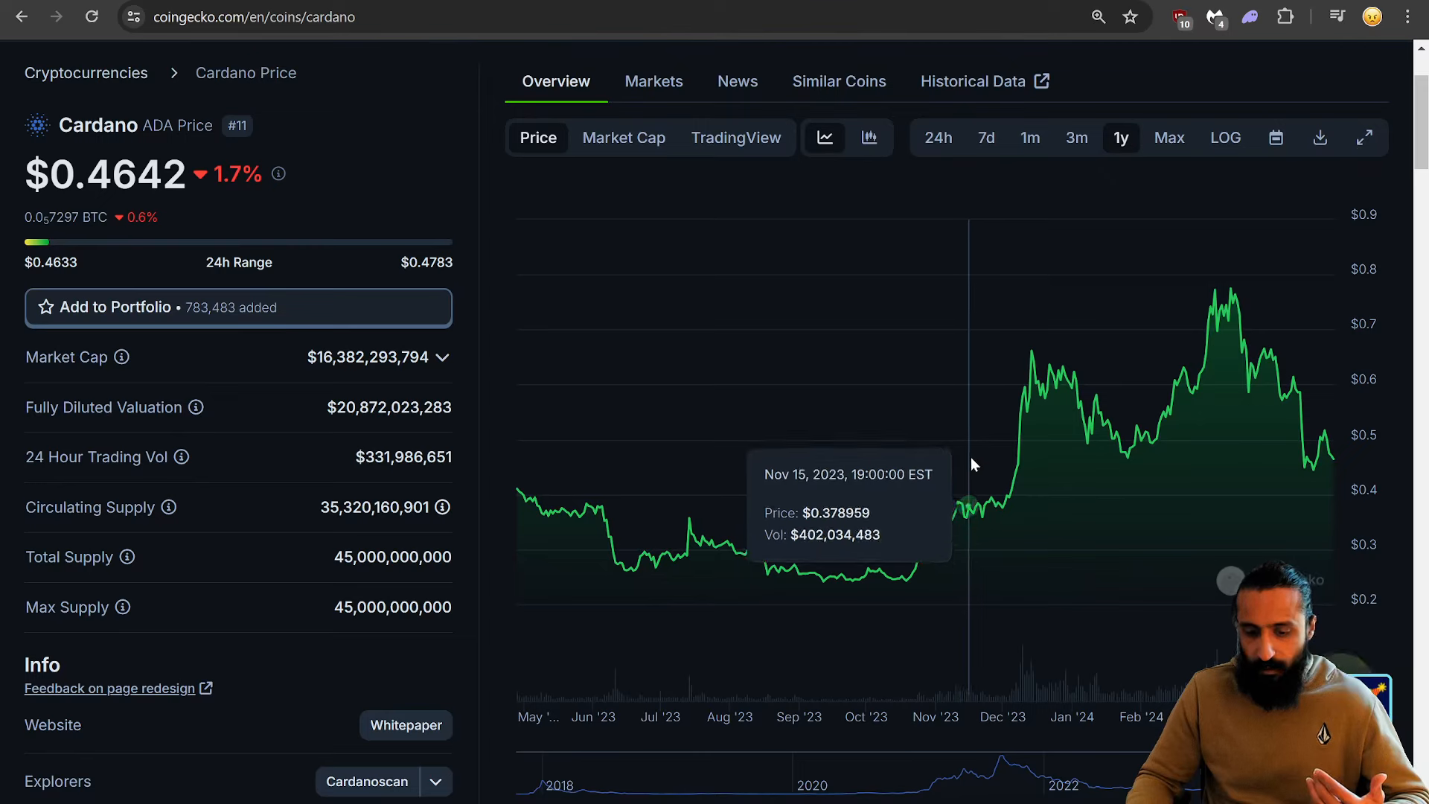
pyautogui.moveTo(907, 493)
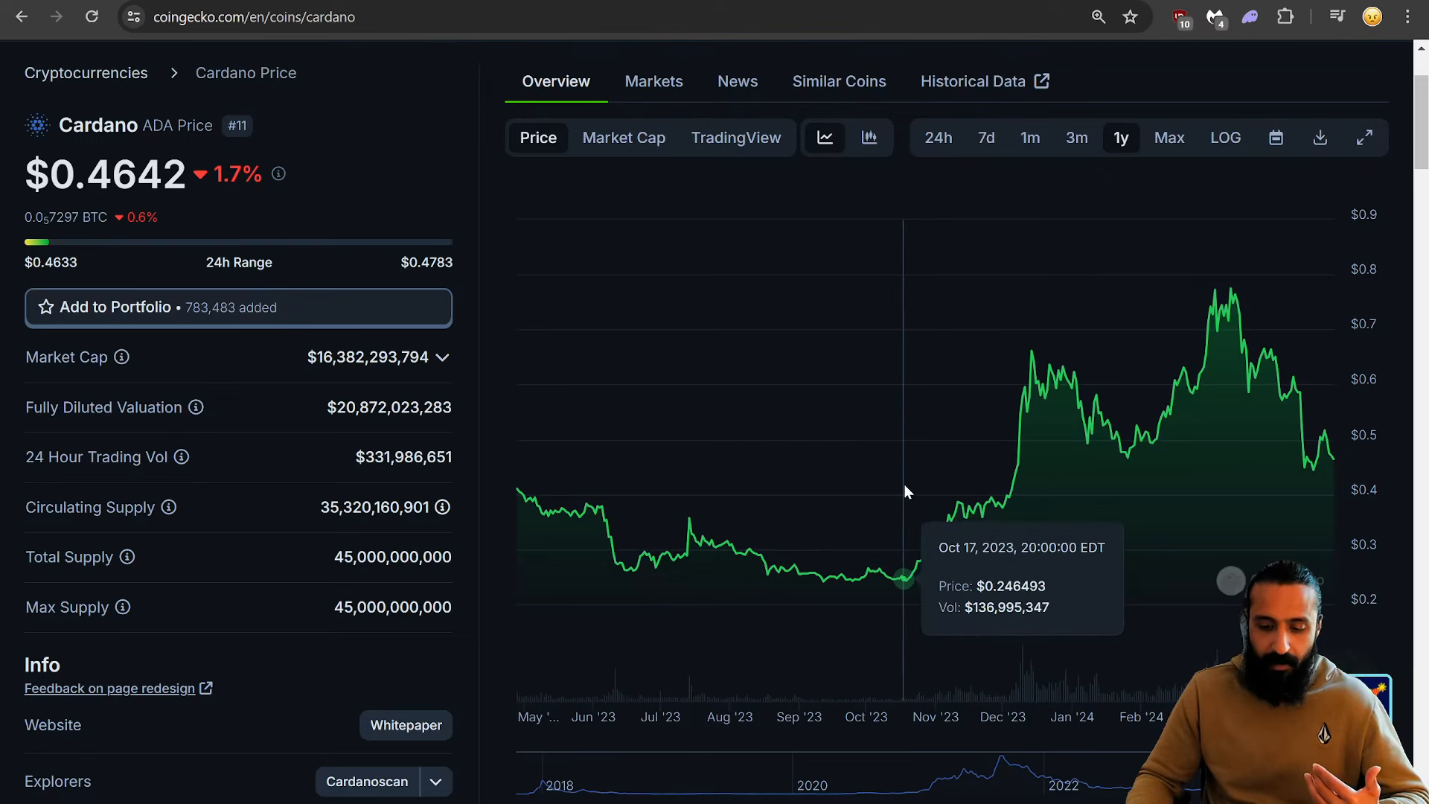
pyautogui.moveTo(1031, 497)
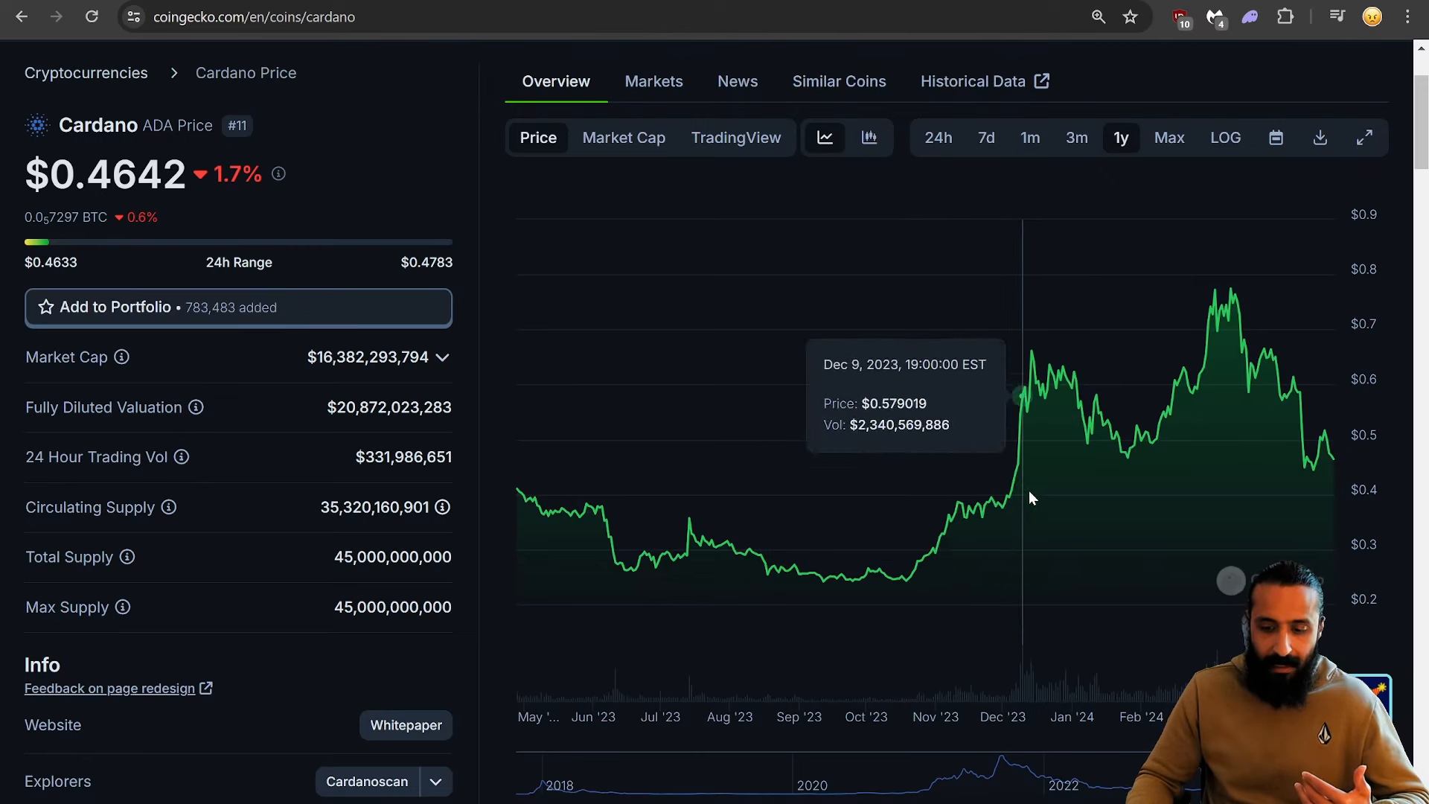
pyautogui.moveTo(1313, 477)
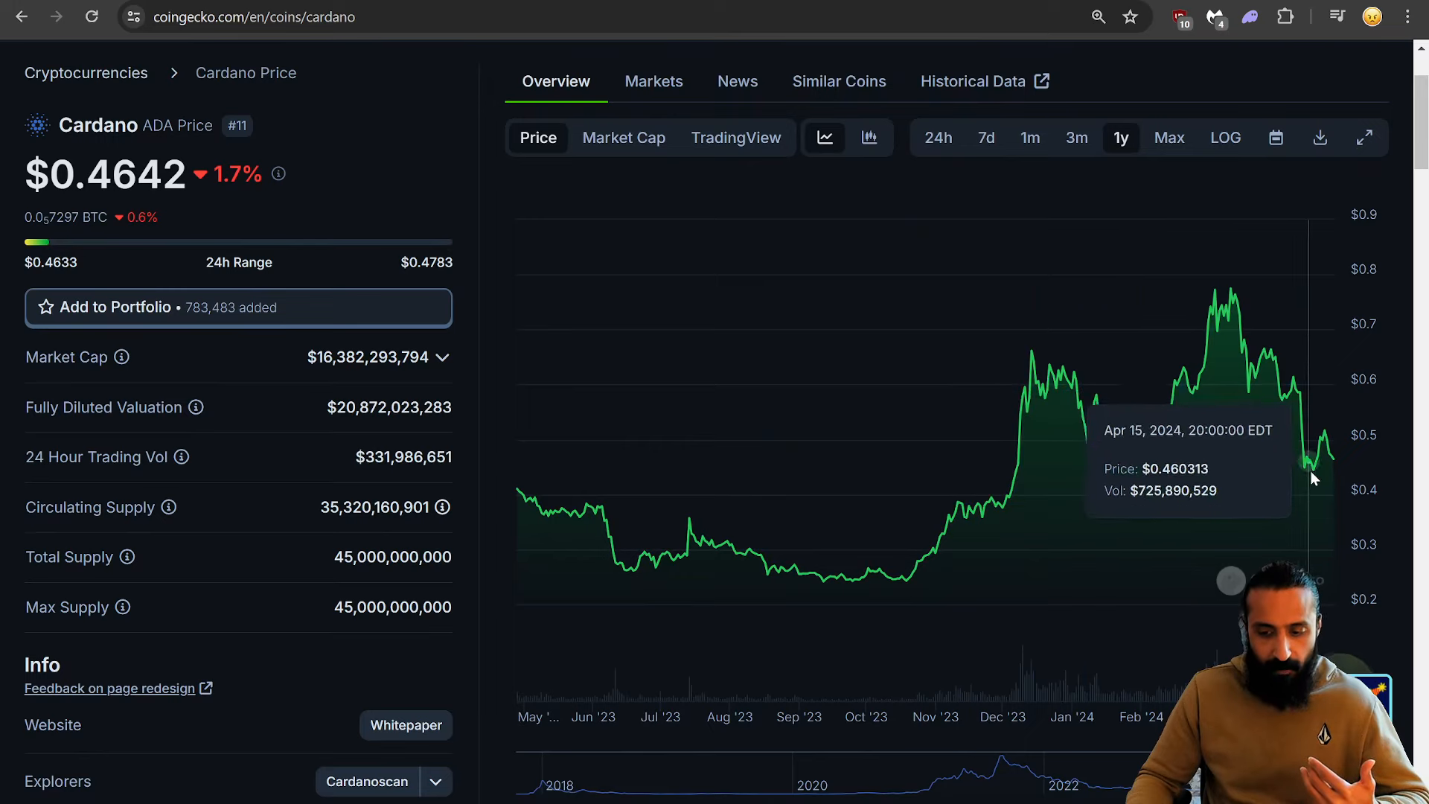
pyautogui.moveTo(1301, 468)
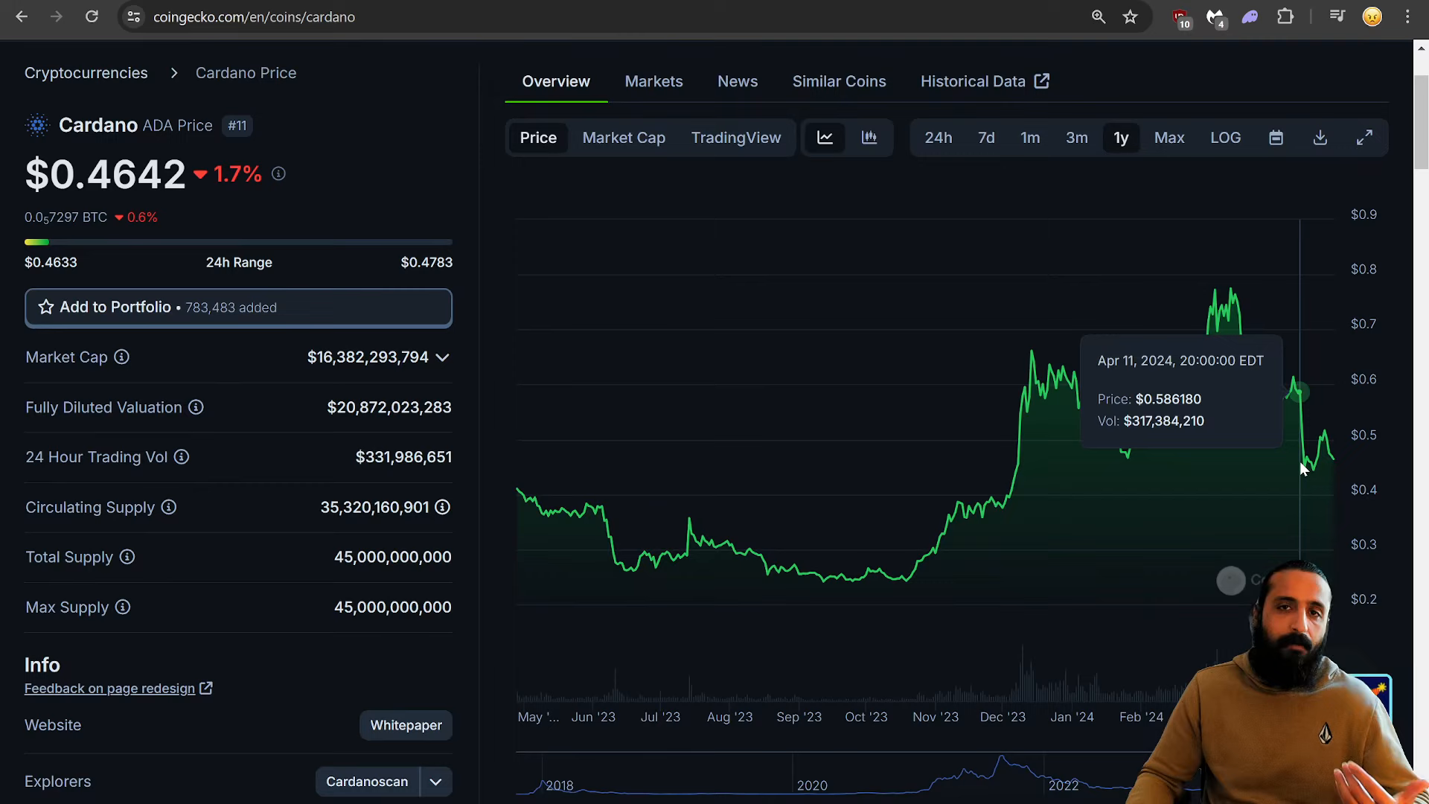
pyautogui.moveTo(1219, 493)
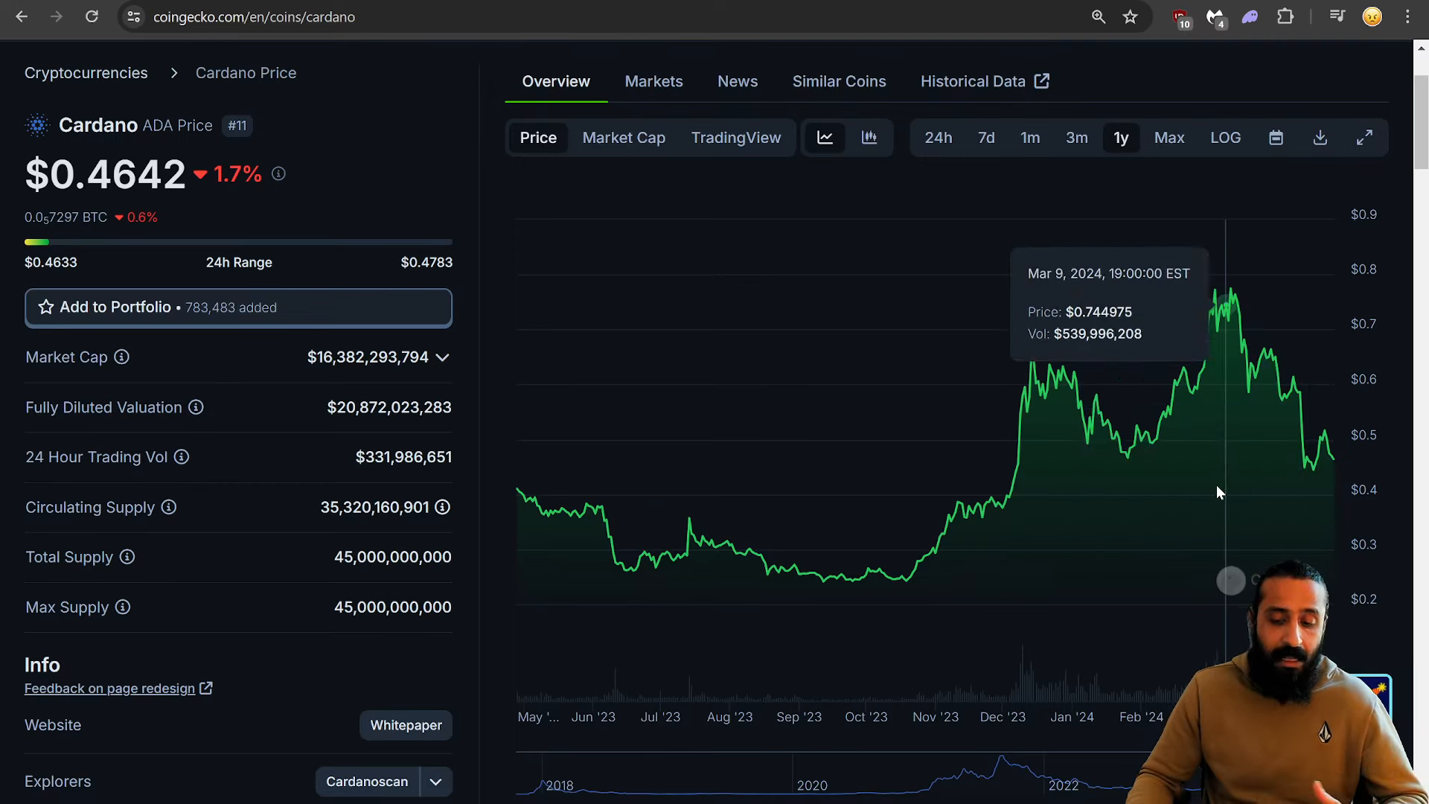
pyautogui.moveTo(1147, 502)
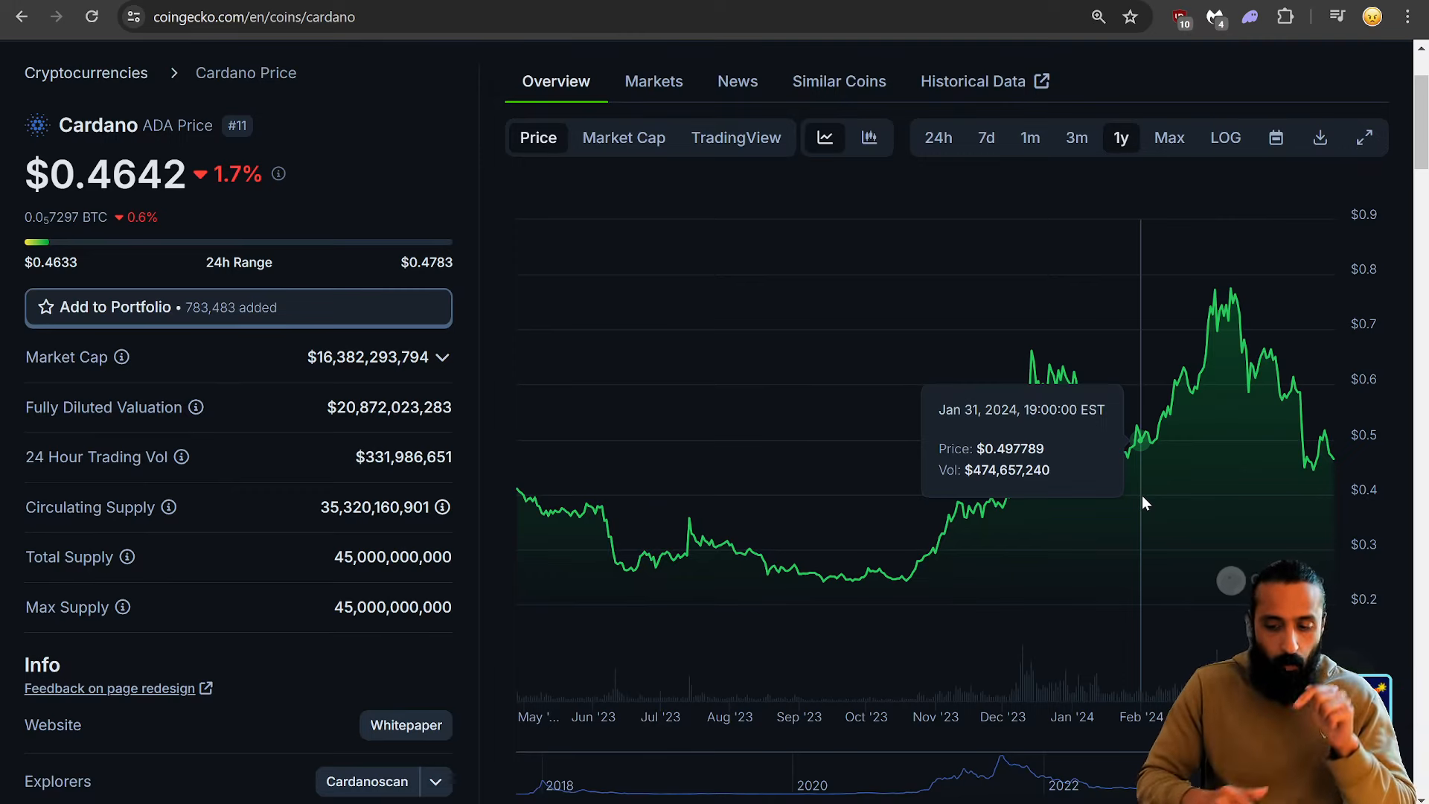
pyautogui.scroll(3)
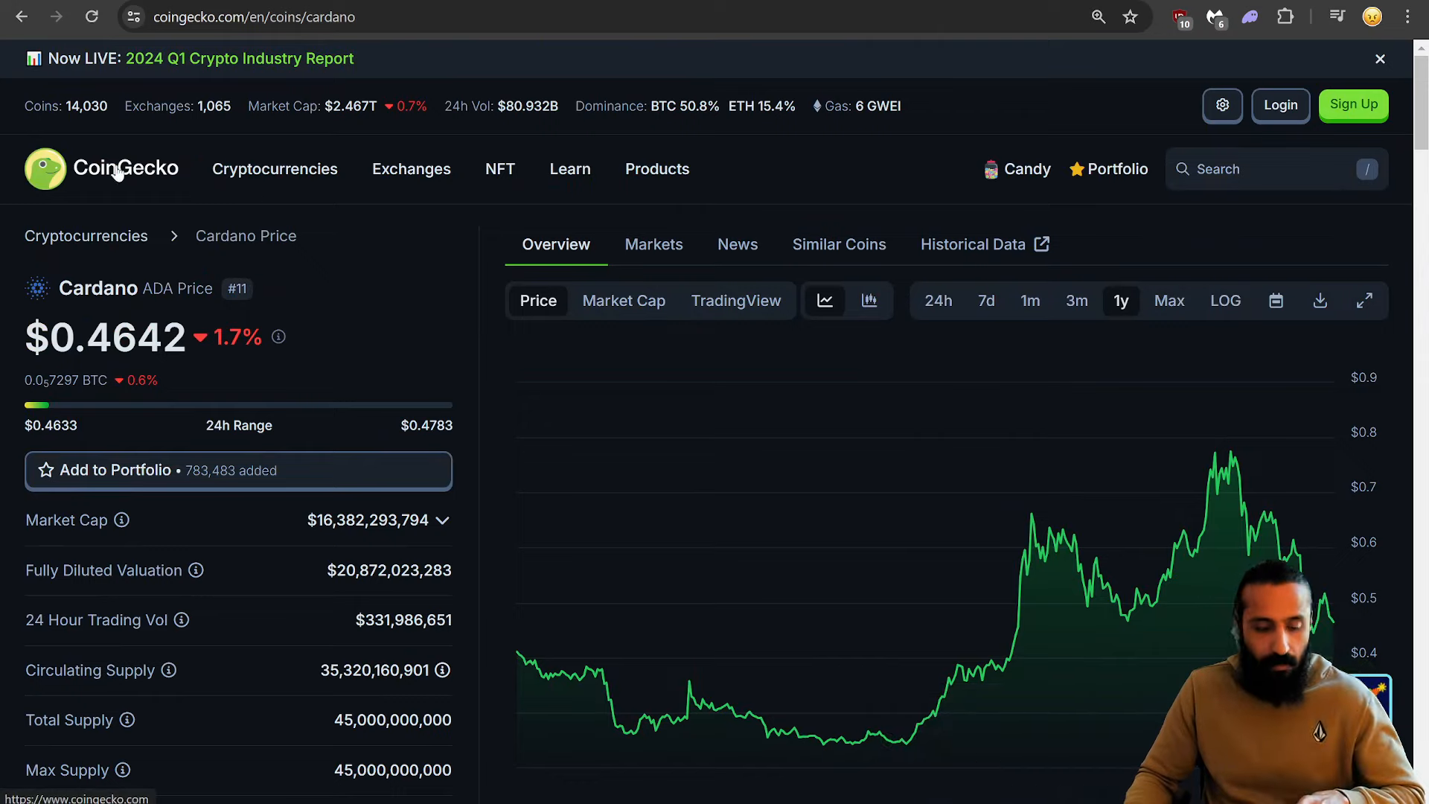
# Step: Go back to the CoinGecko homepage and bring the market-cap ranked coin table into view
pyautogui.click(101, 168)
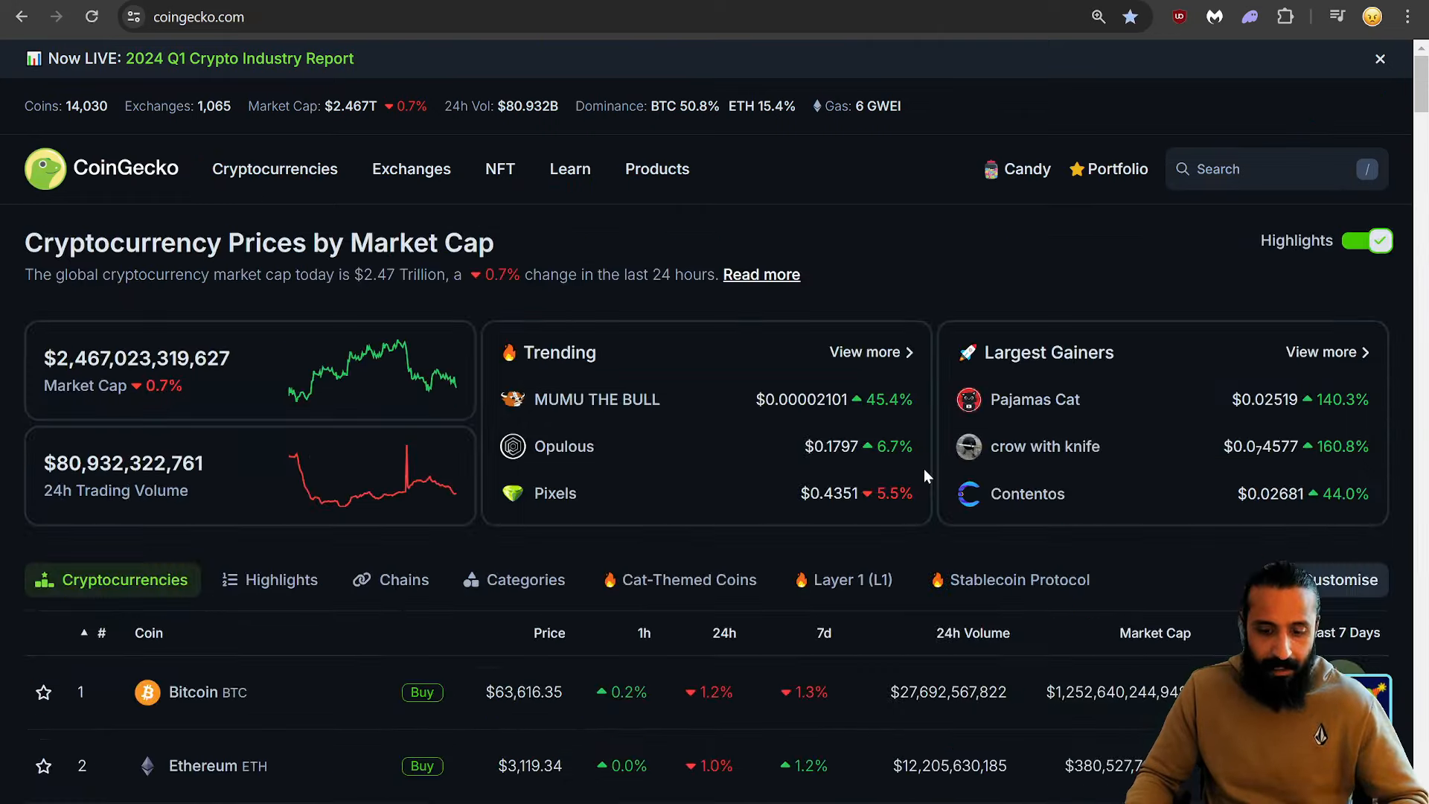
pyautogui.scroll(-3)
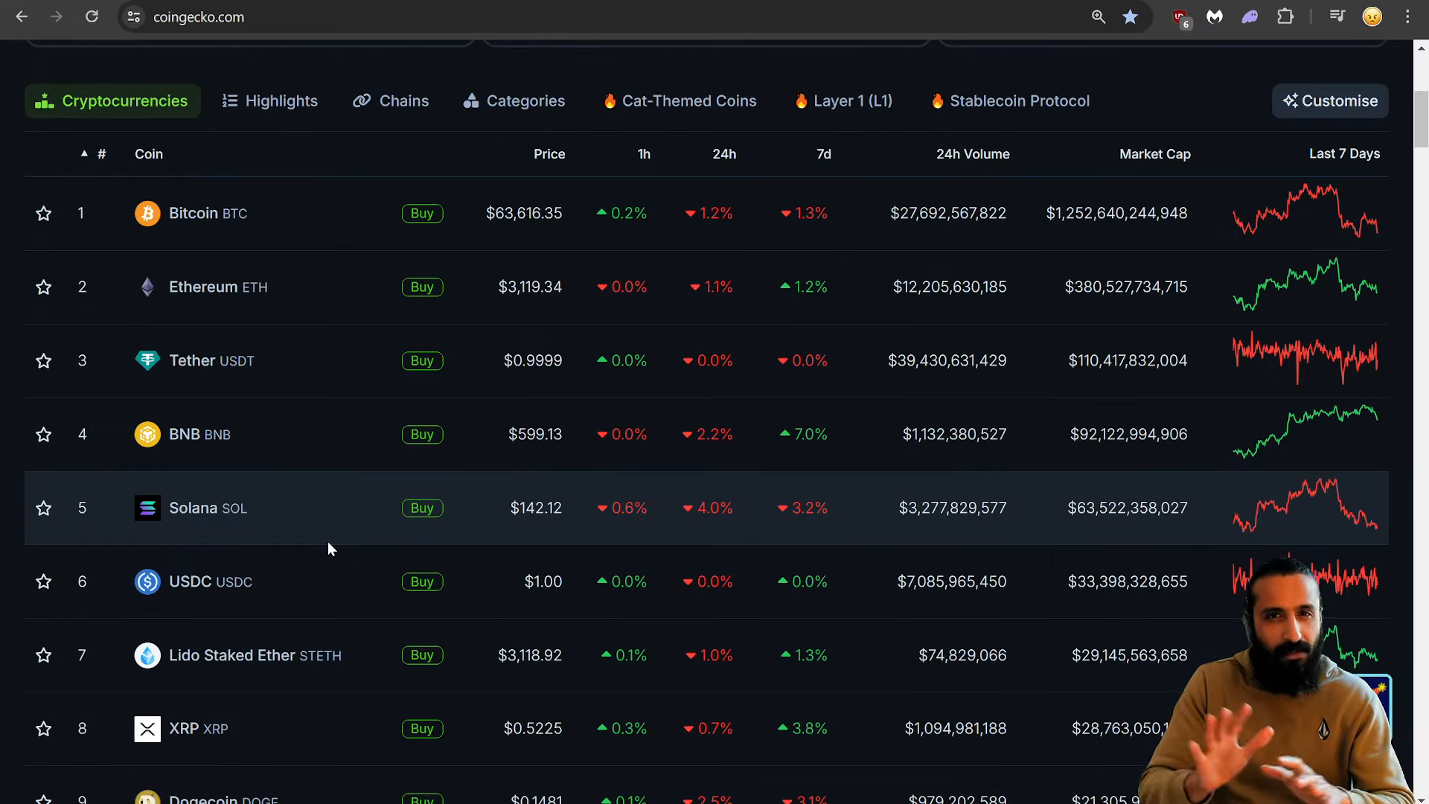
pyautogui.moveTo(234, 213)
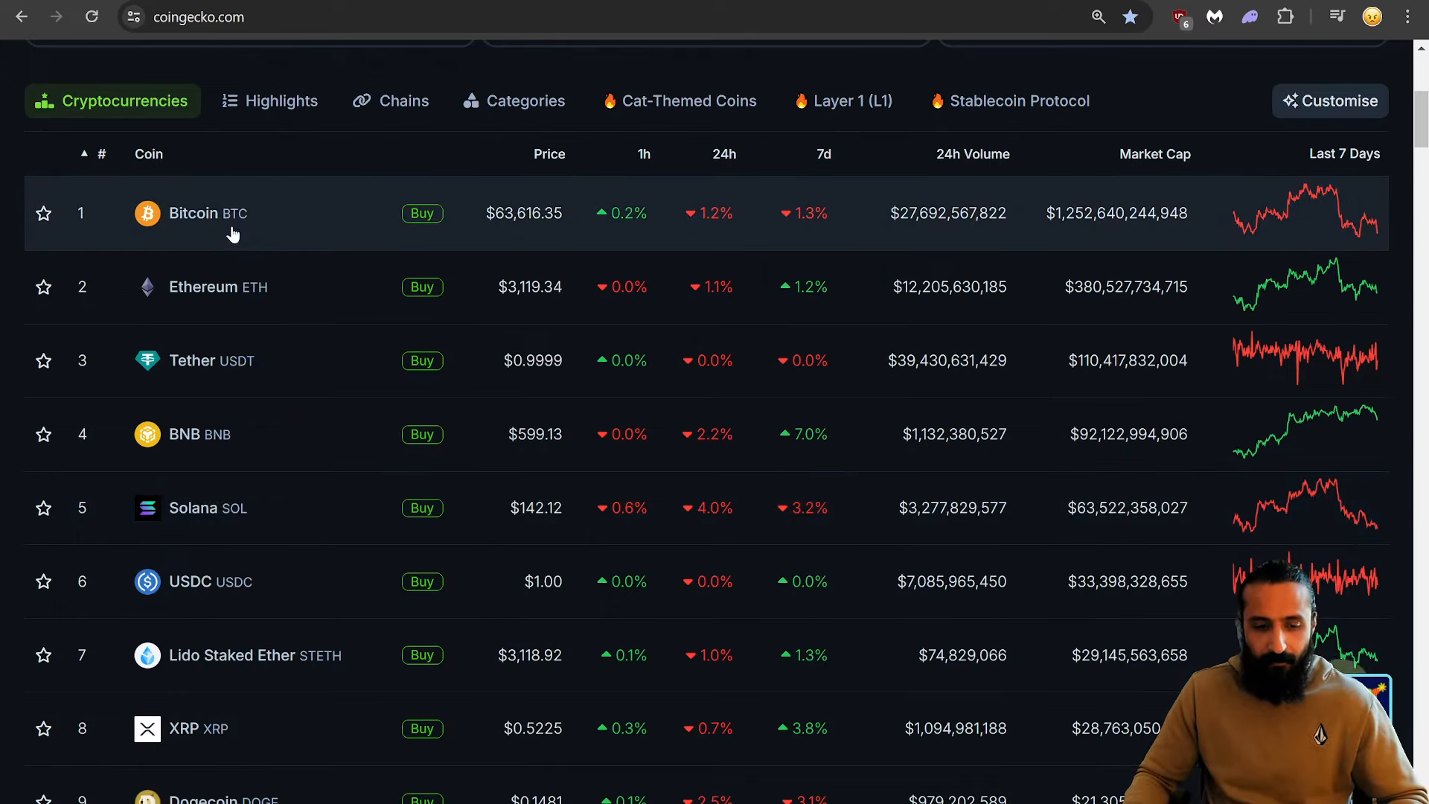
pyautogui.click(192, 213)
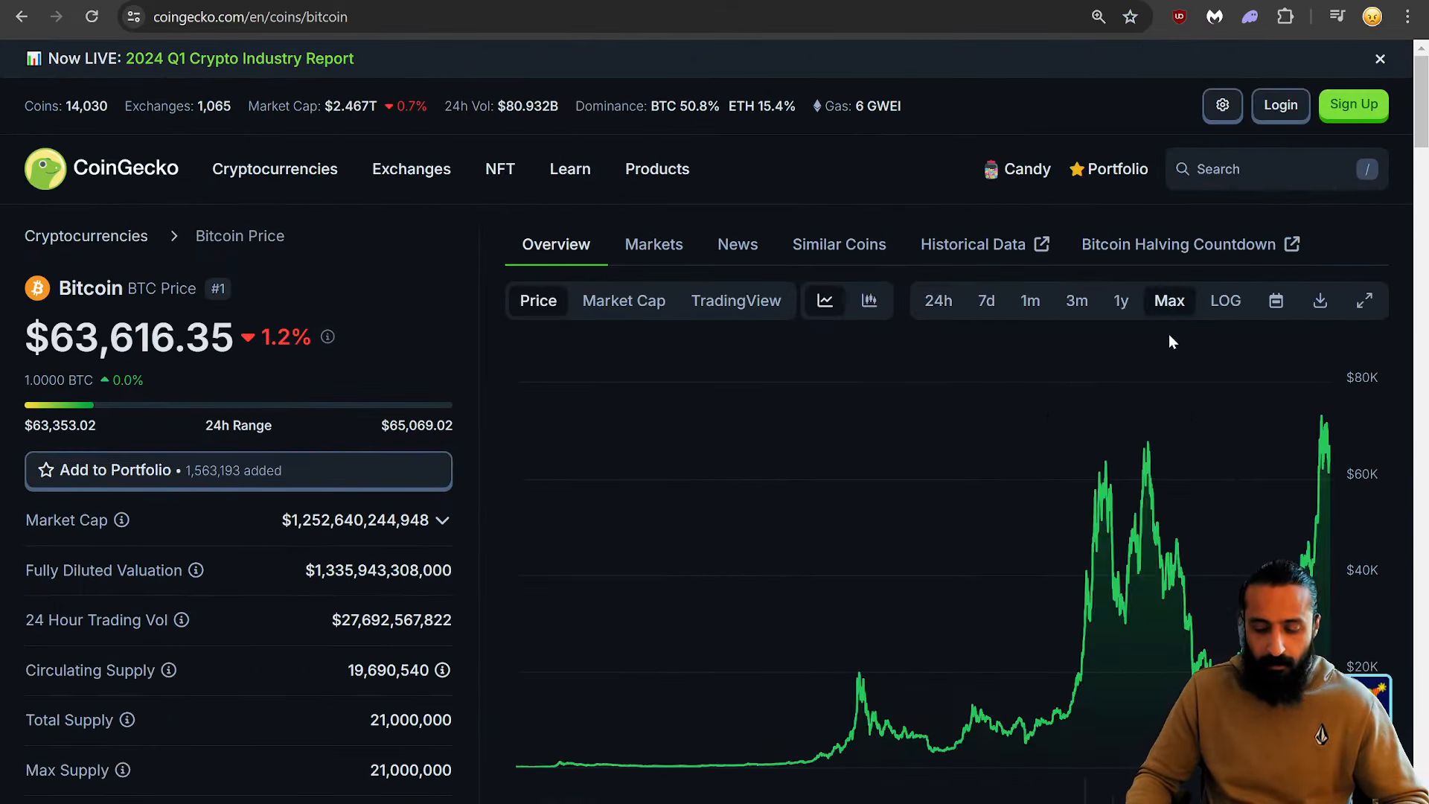
pyautogui.moveTo(1176, 436)
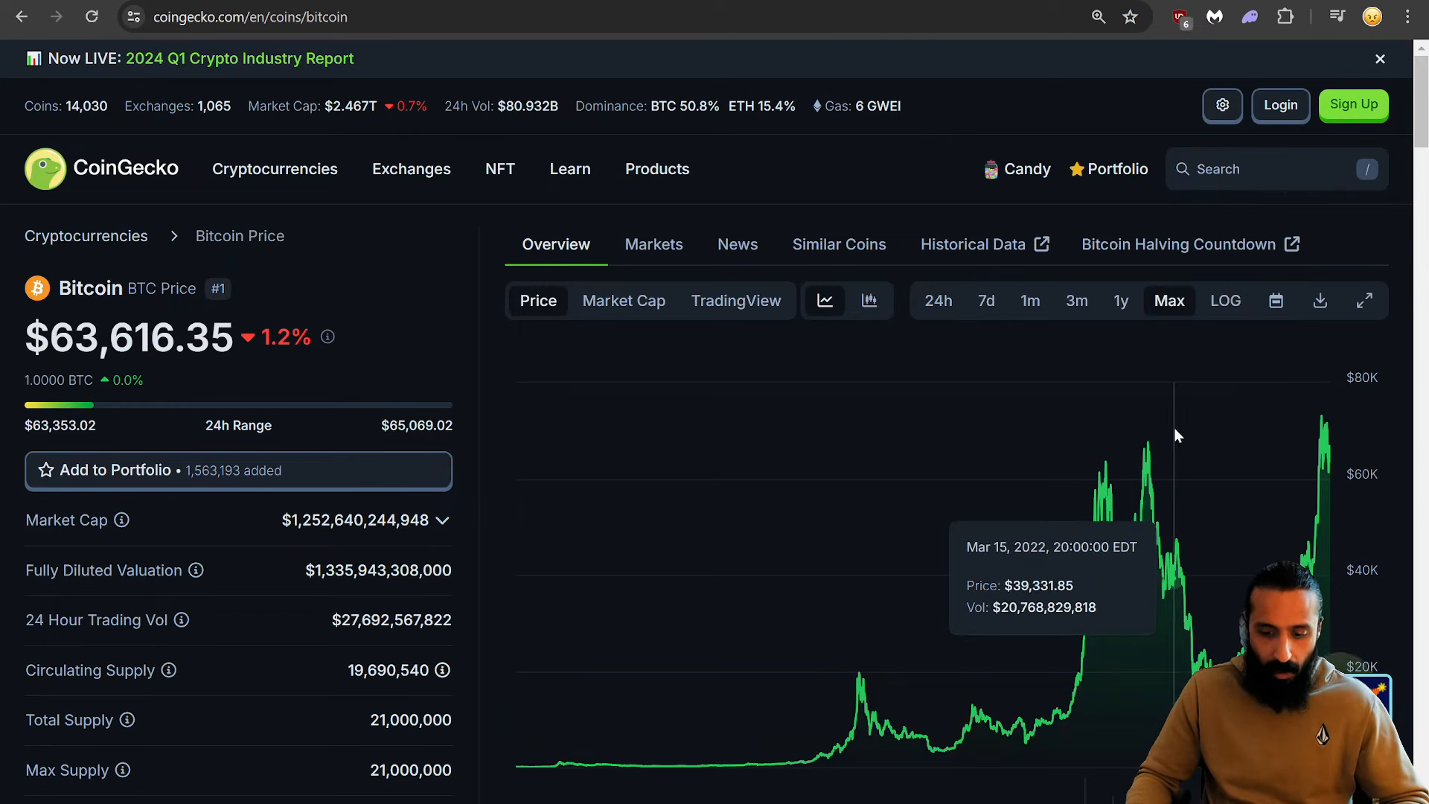
pyautogui.moveTo(1203, 437)
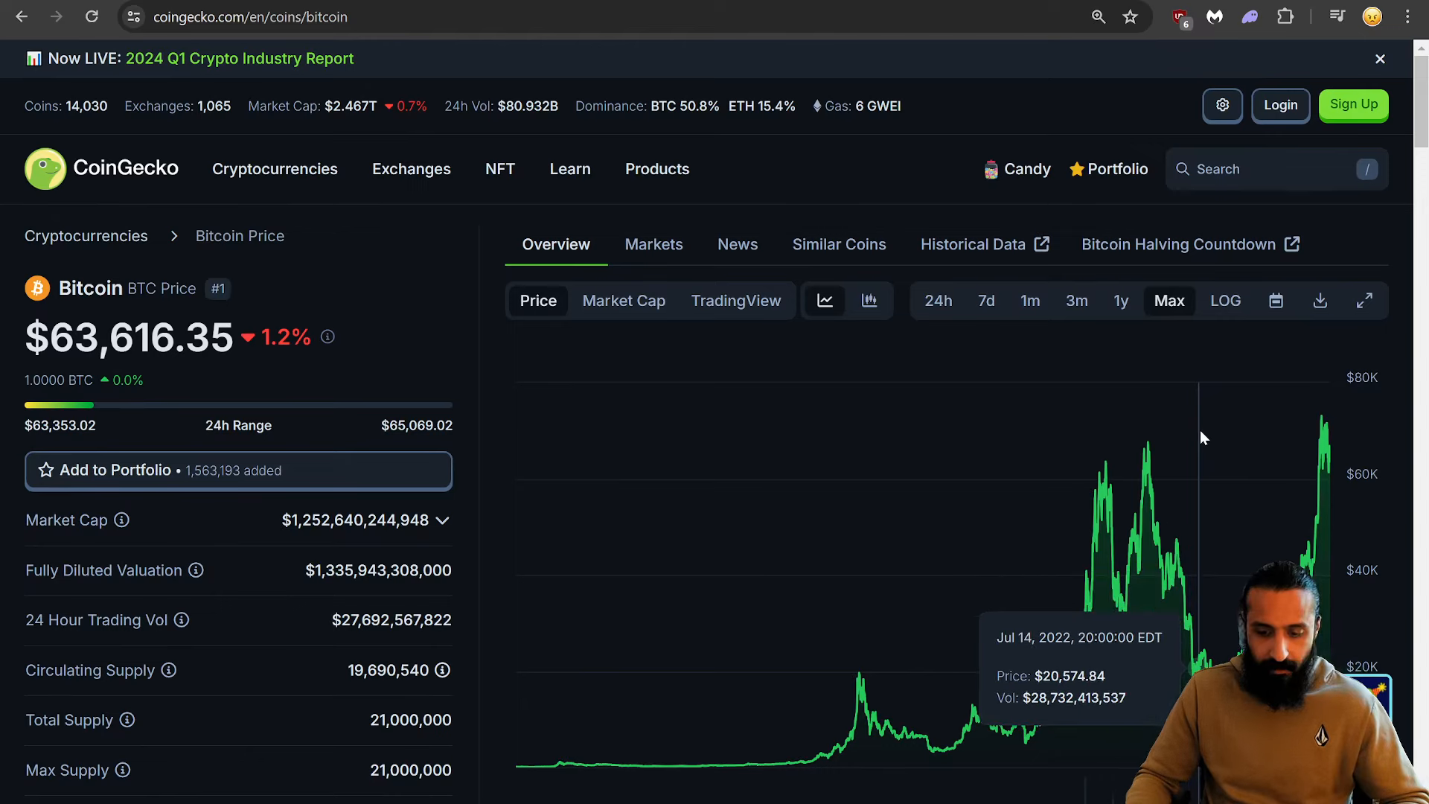
pyautogui.moveTo(1305, 441)
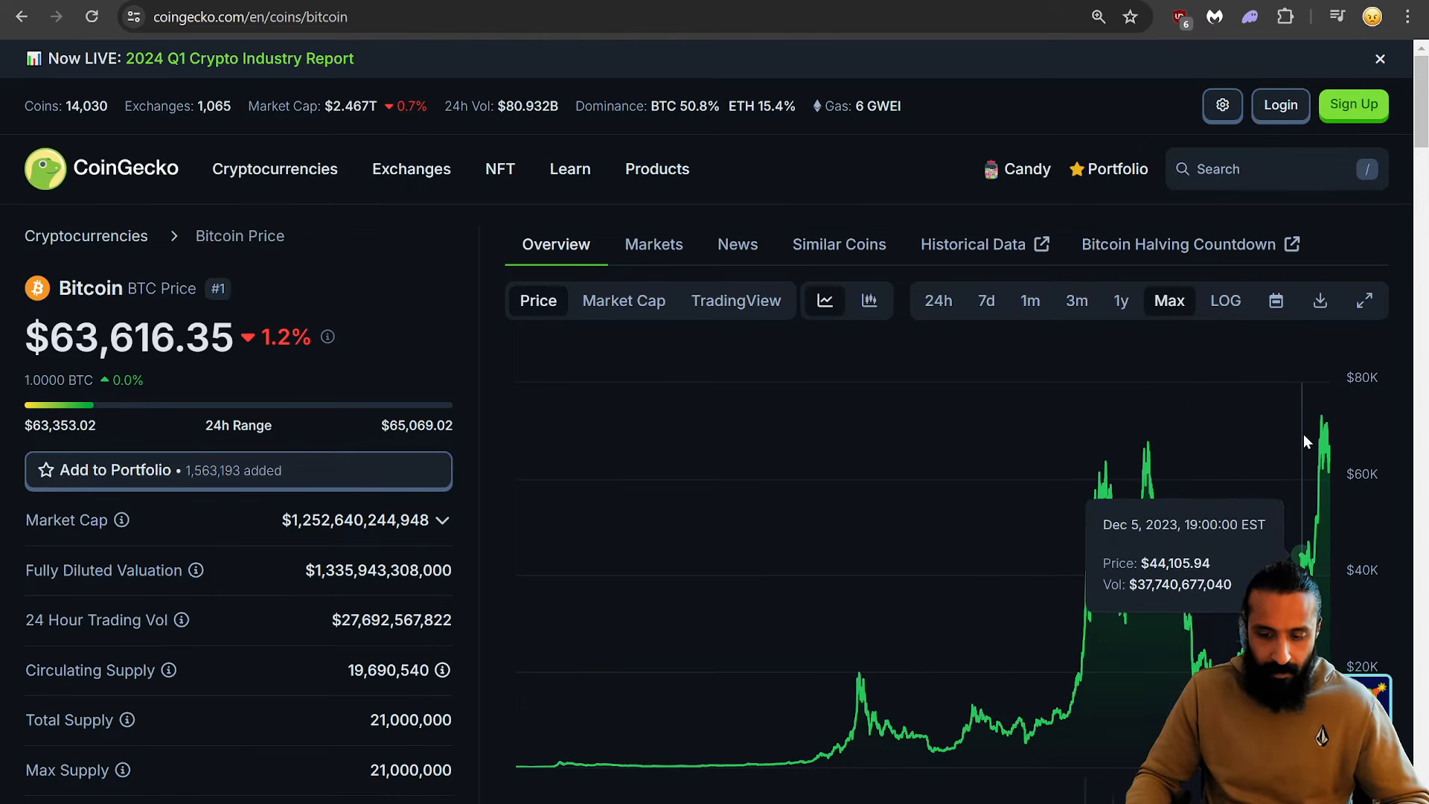
pyautogui.moveTo(1341, 435)
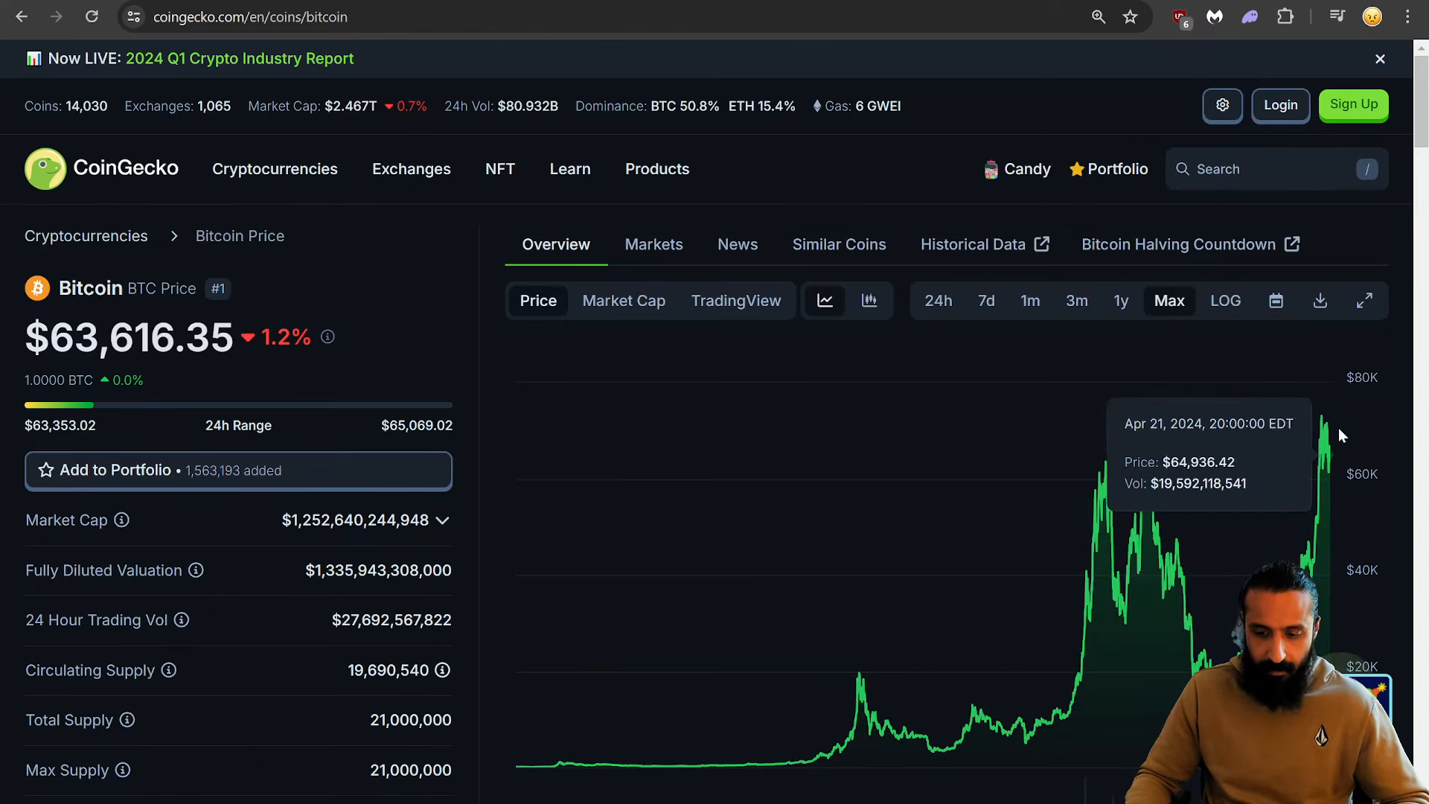
pyautogui.moveTo(1276, 483)
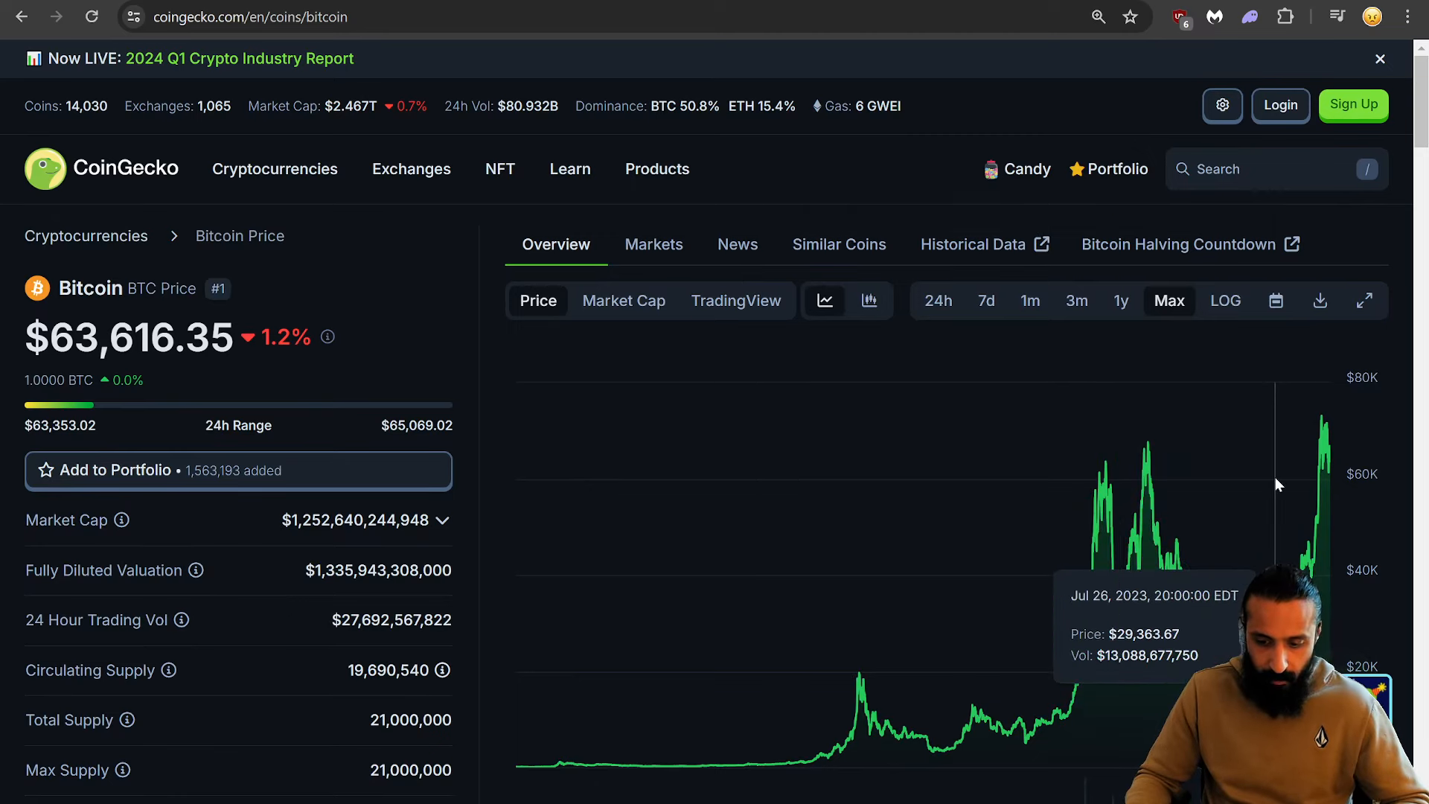
pyautogui.moveTo(1112, 489)
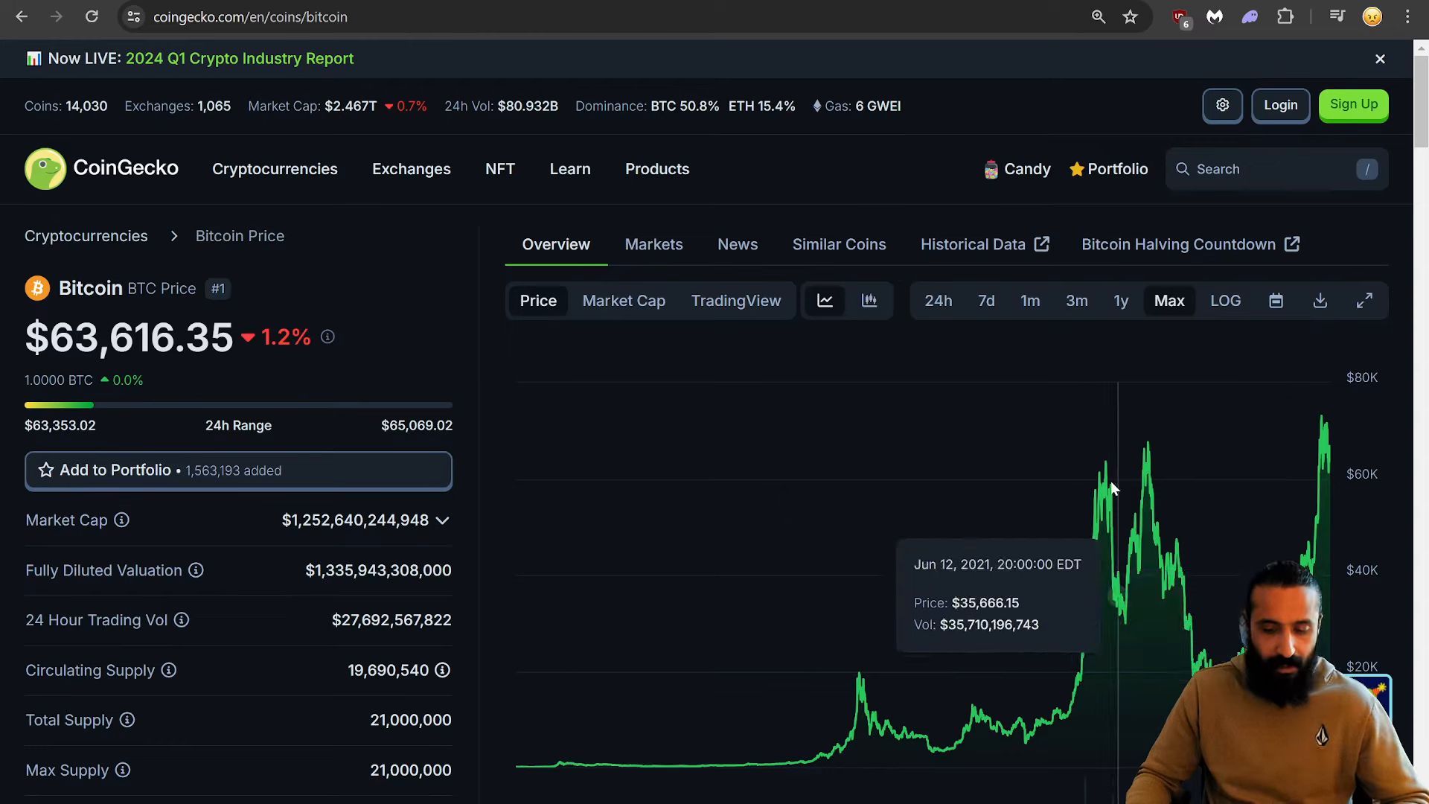
pyautogui.moveTo(1044, 493)
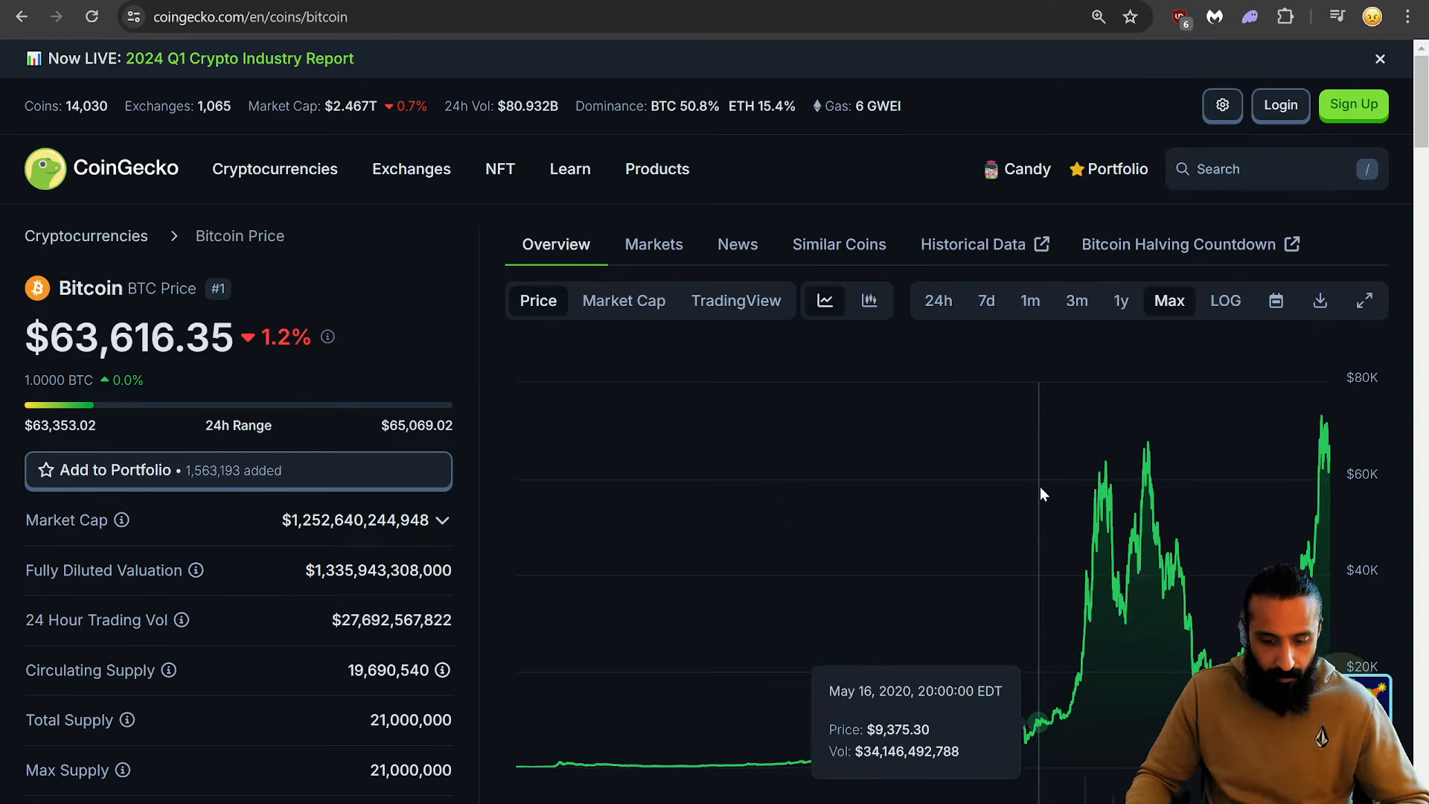
pyautogui.scroll(-3)
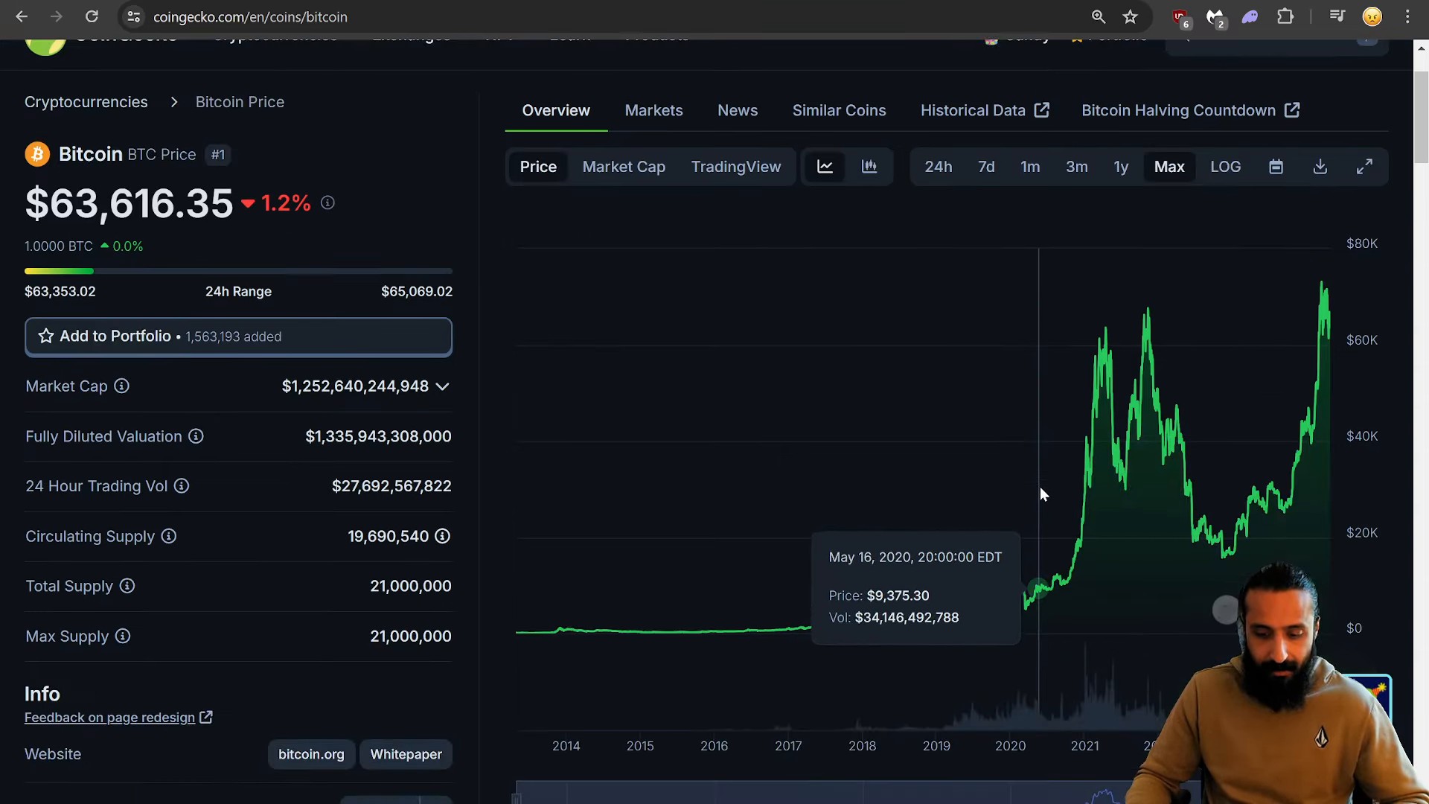
pyautogui.scroll(-3)
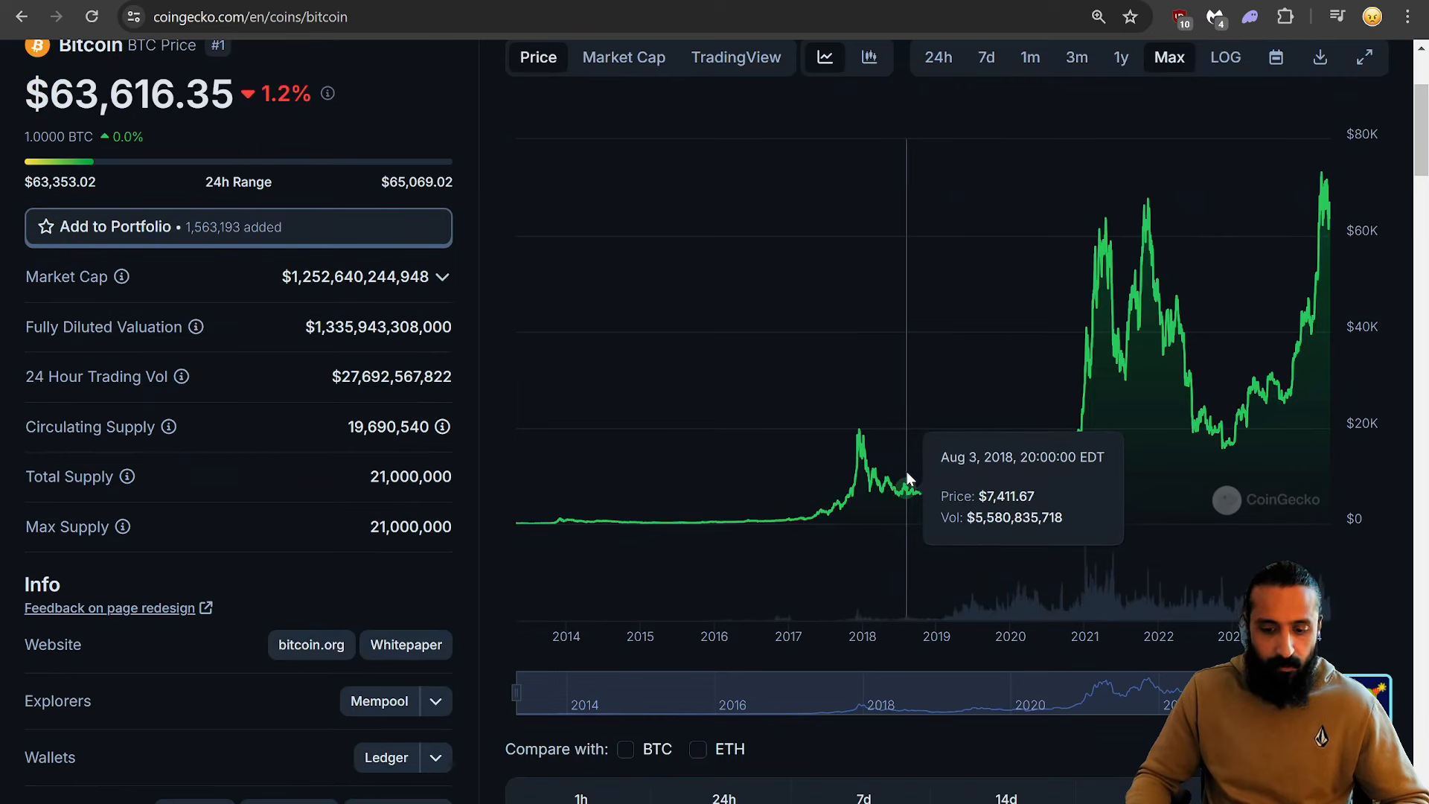
pyautogui.moveTo(880, 465)
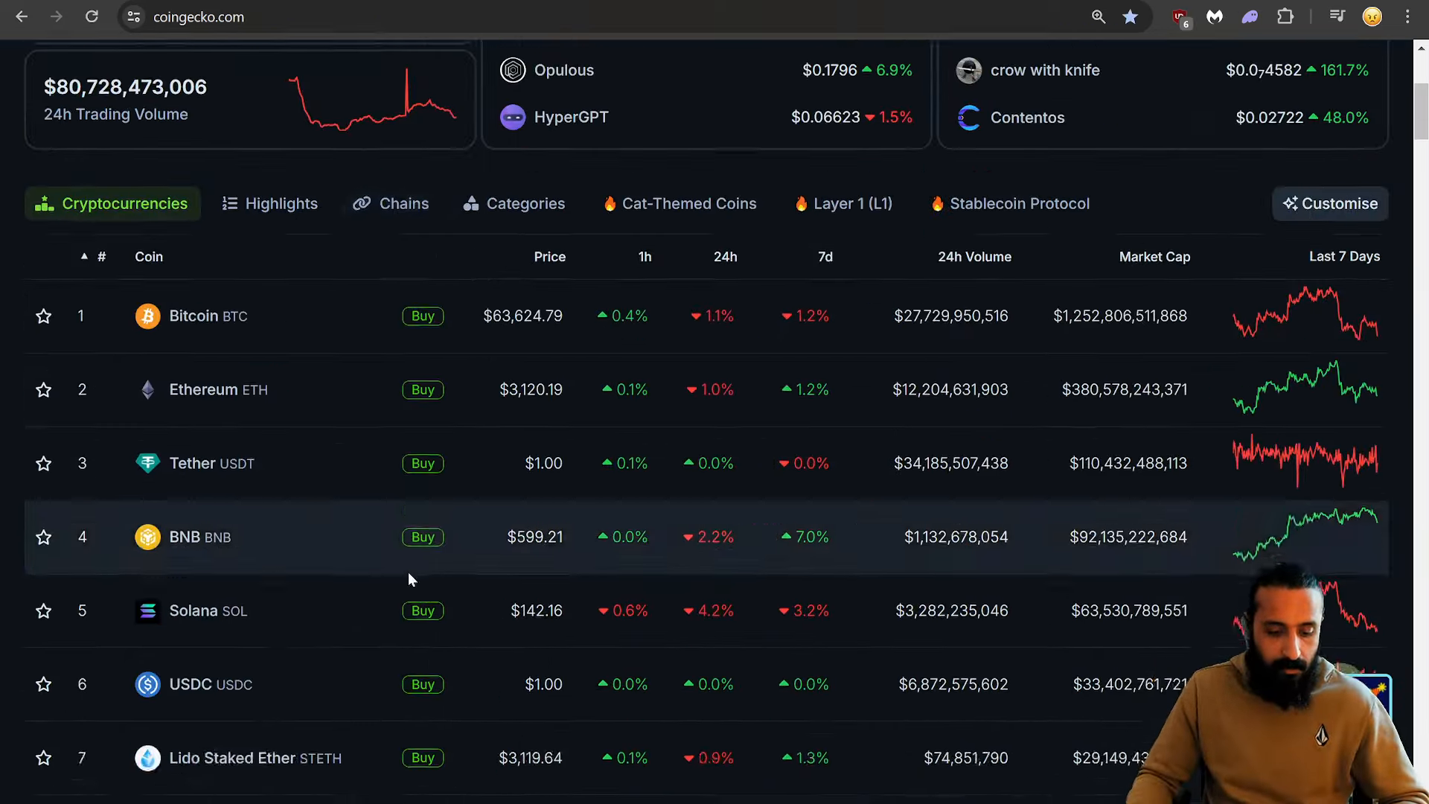
# Step: Open Cardano (ADA, rank 11) from the coin table to see its 24-hour chart at $0.4644
pyautogui.scroll(-3)
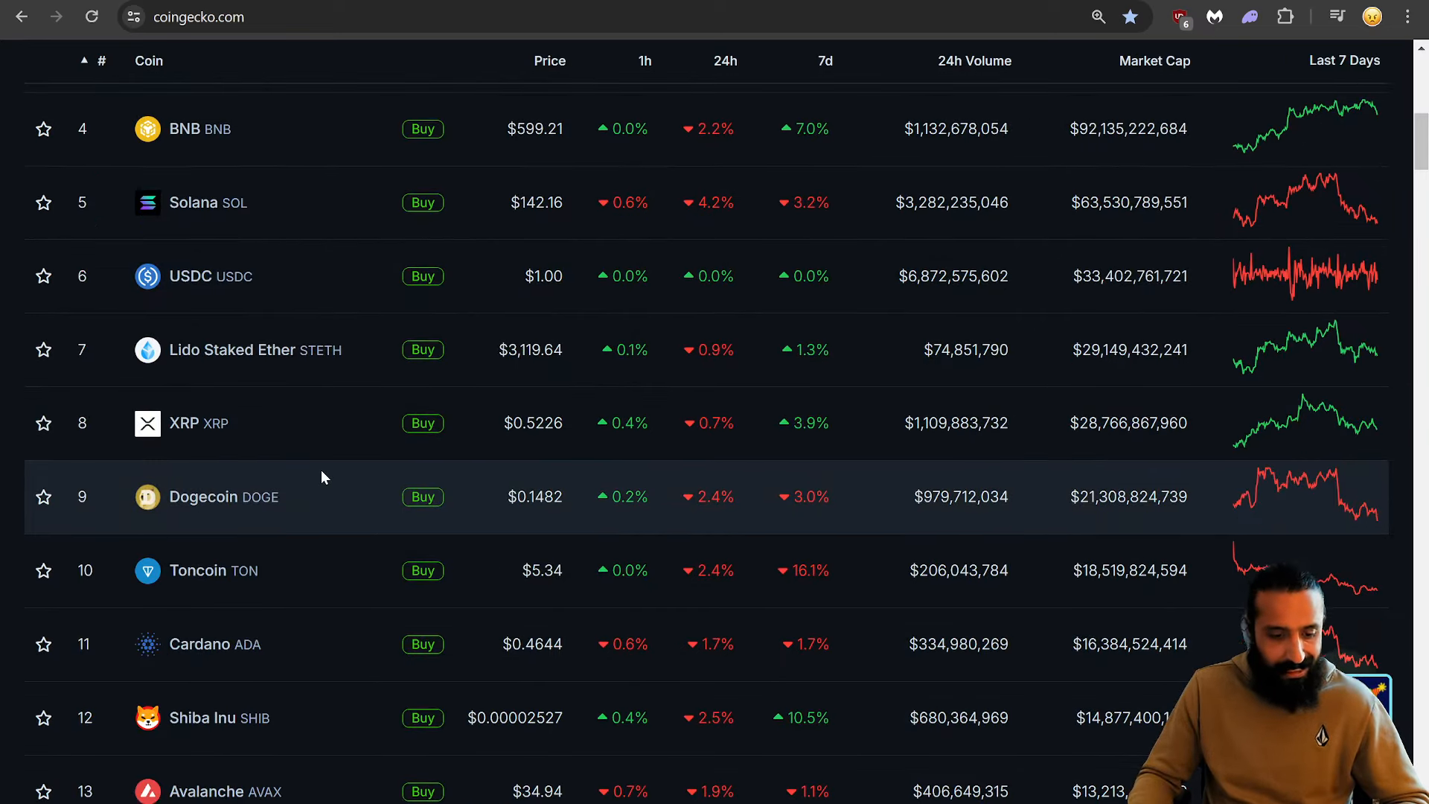
pyautogui.moveTo(226, 655)
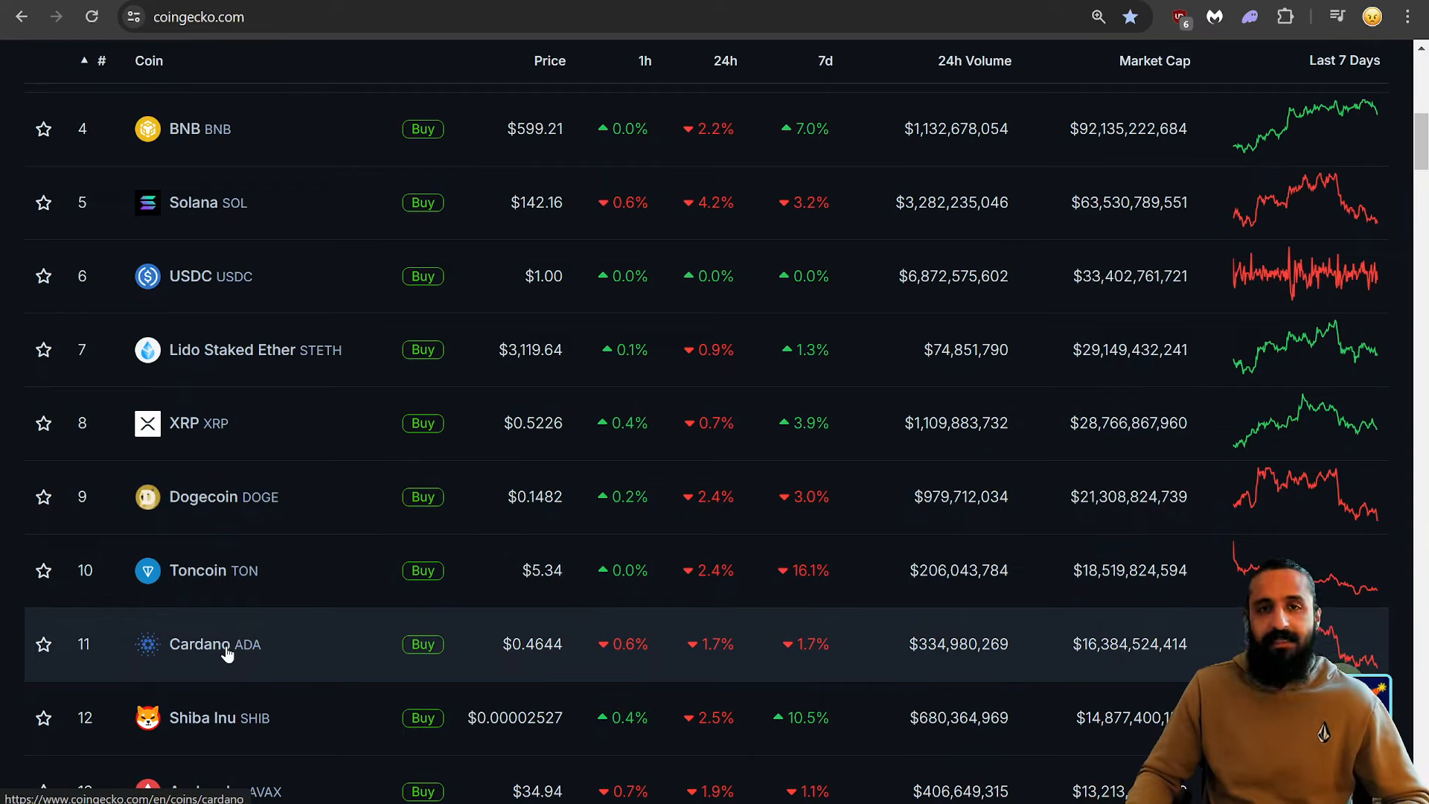
pyautogui.click(215, 644)
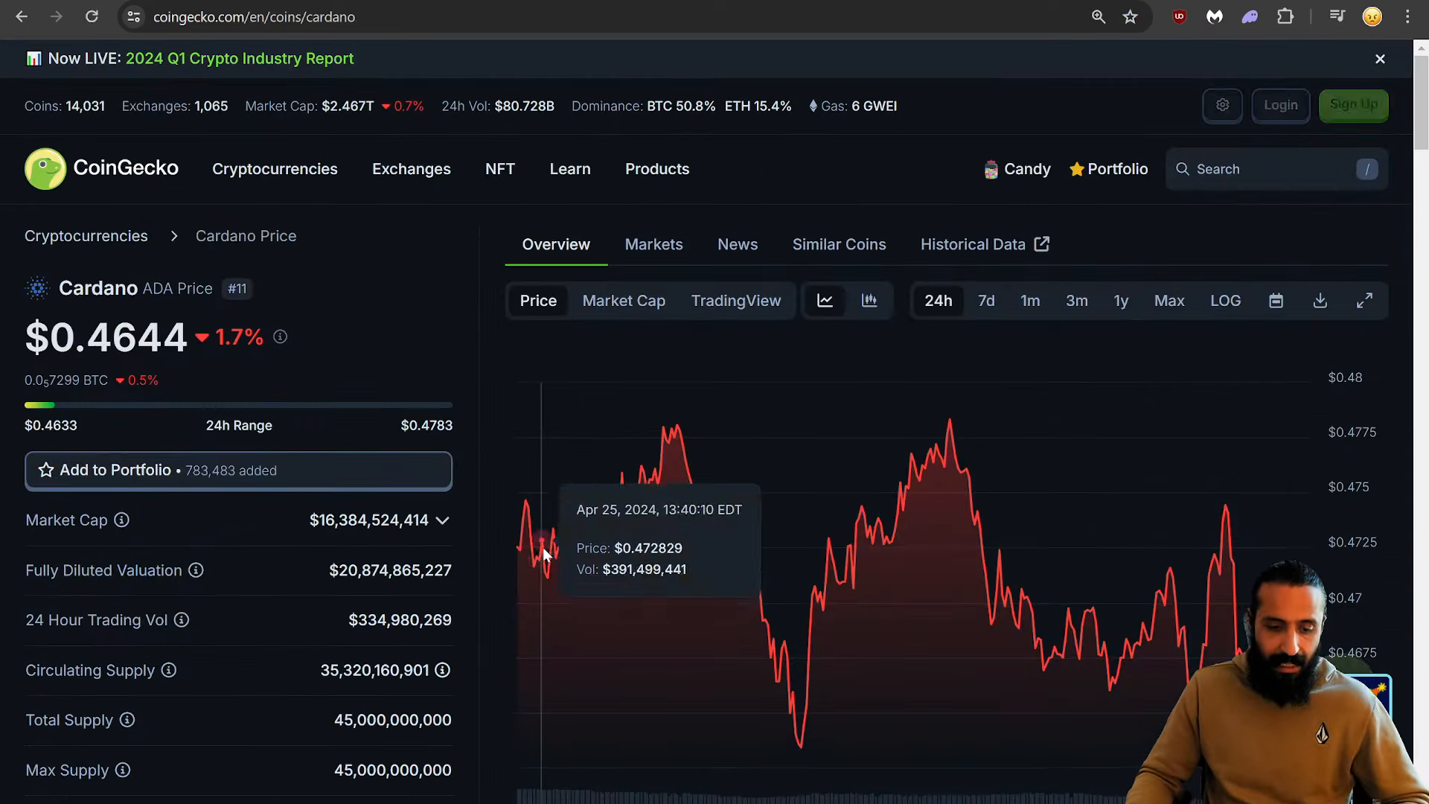
pyautogui.moveTo(538, 545)
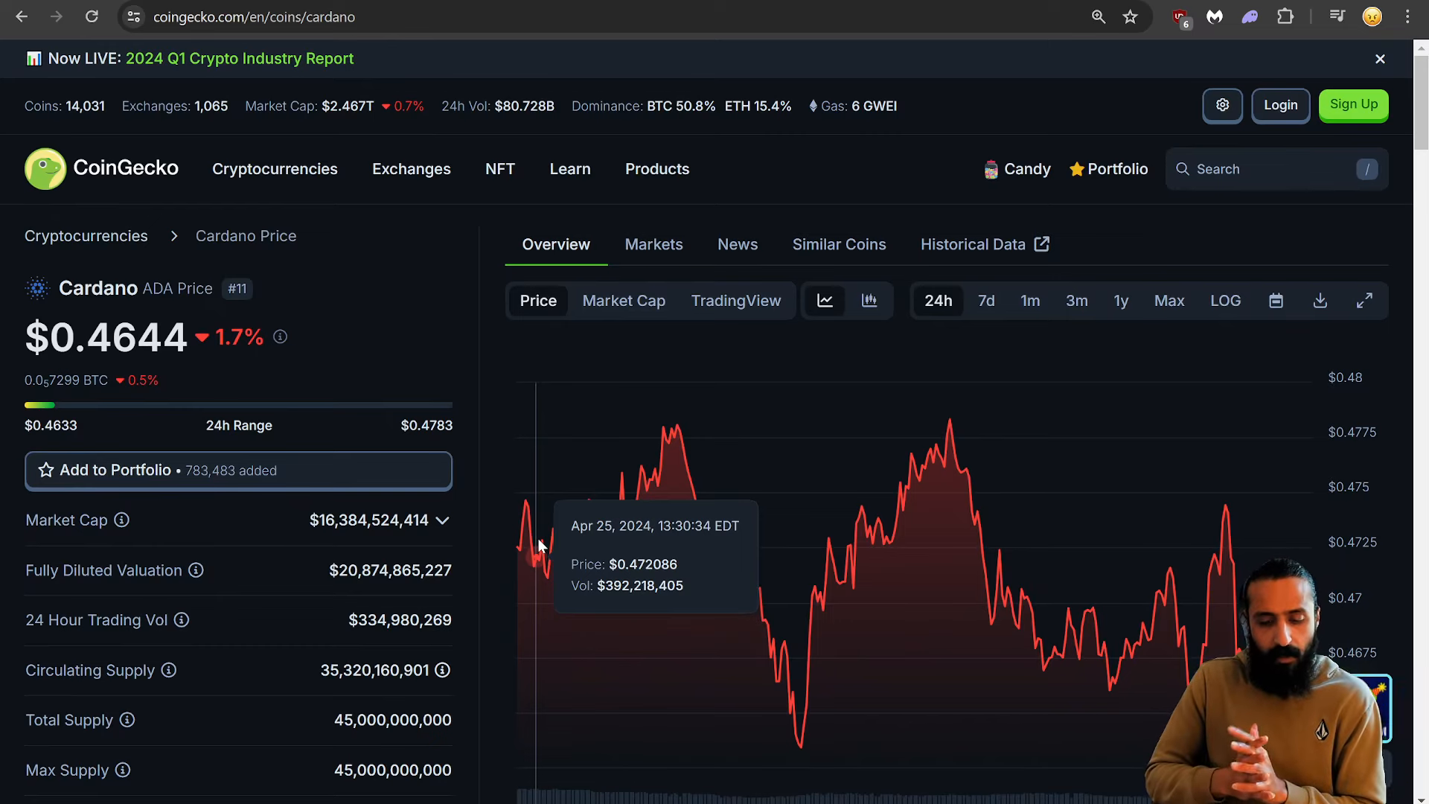